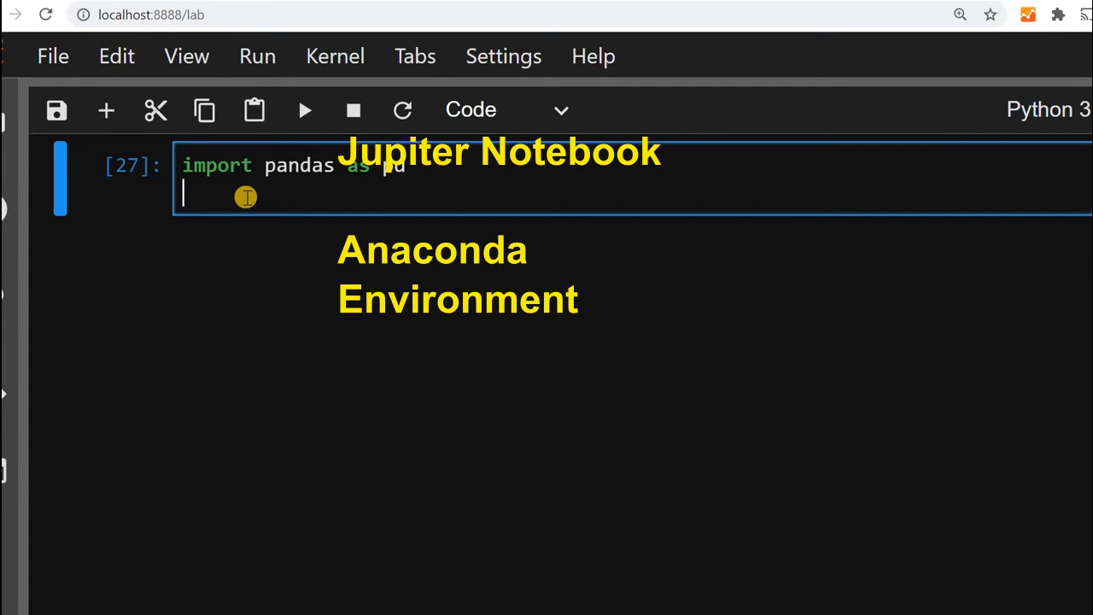
Write df=pd.DataFrame(data={...}) with id, name, class, mark and gender lists for three students
text(d)
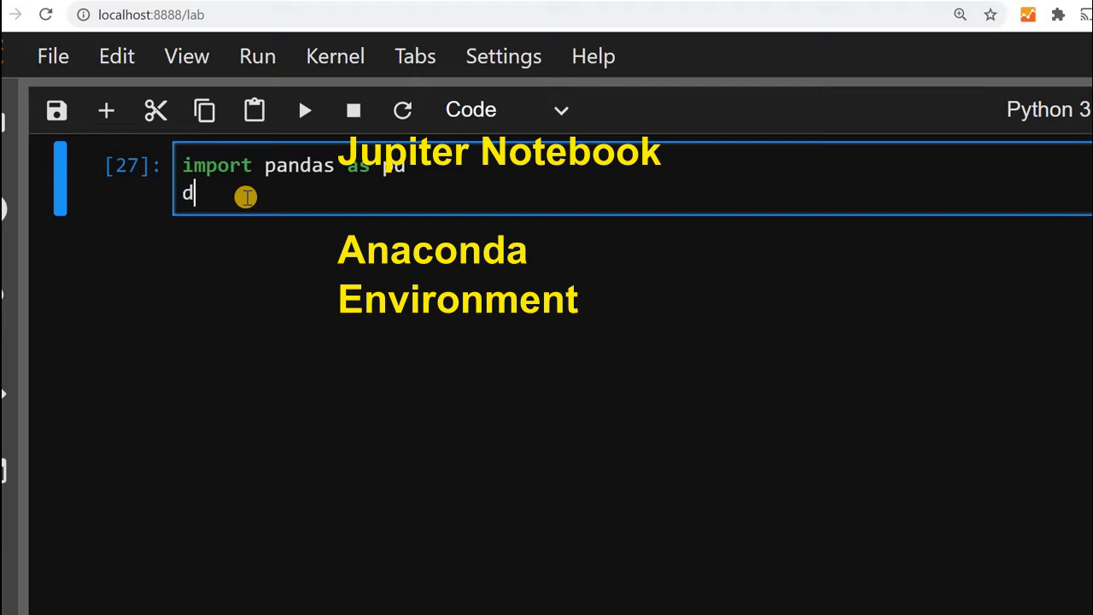
text(f)
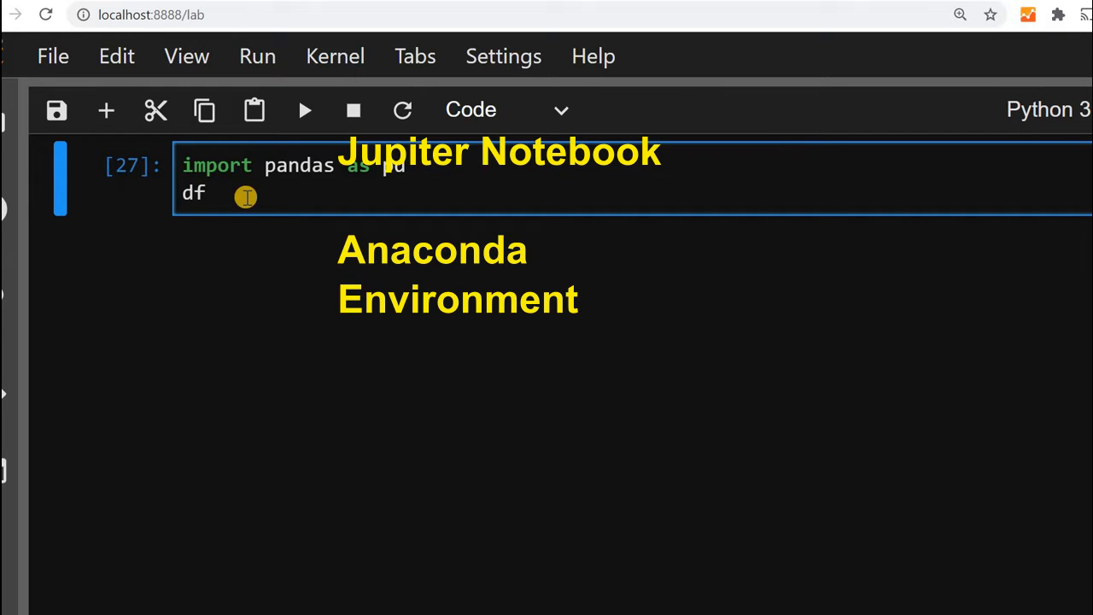
text(=pd)
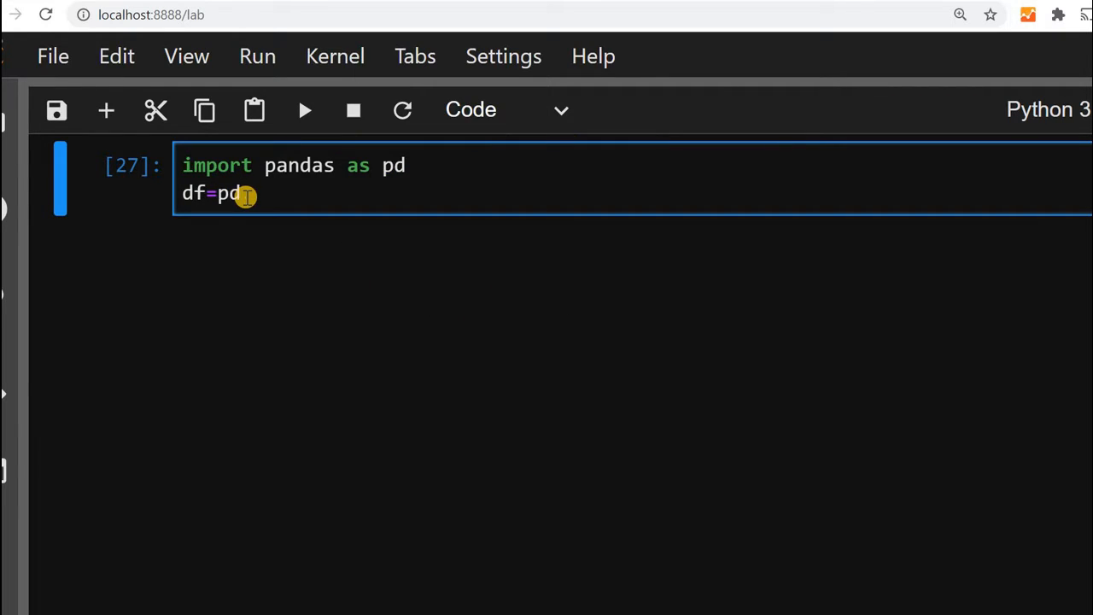
text(.DataFrame)
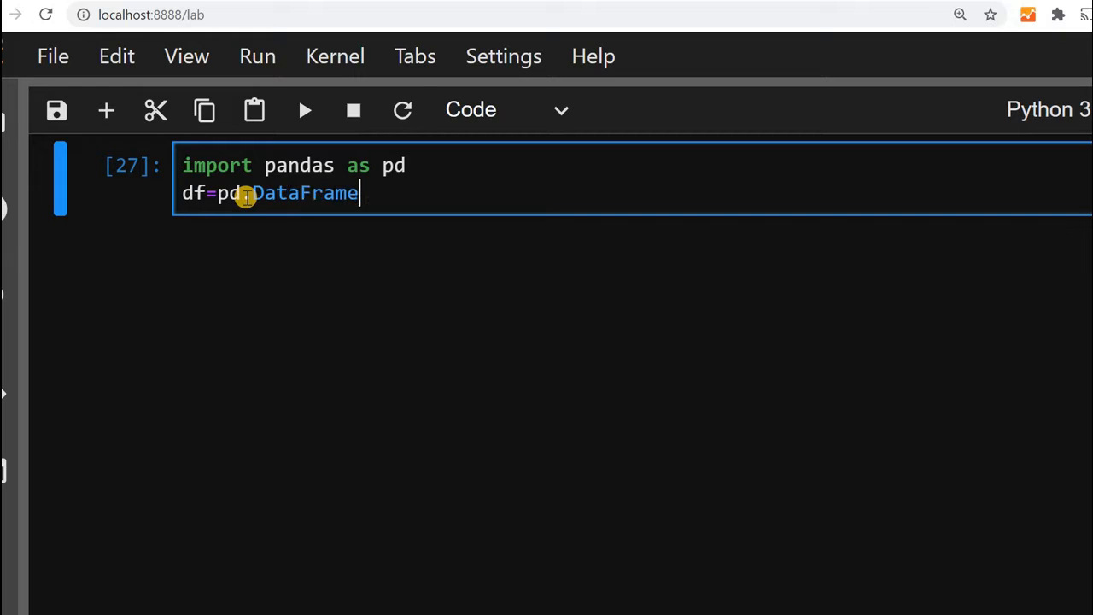
text((data))
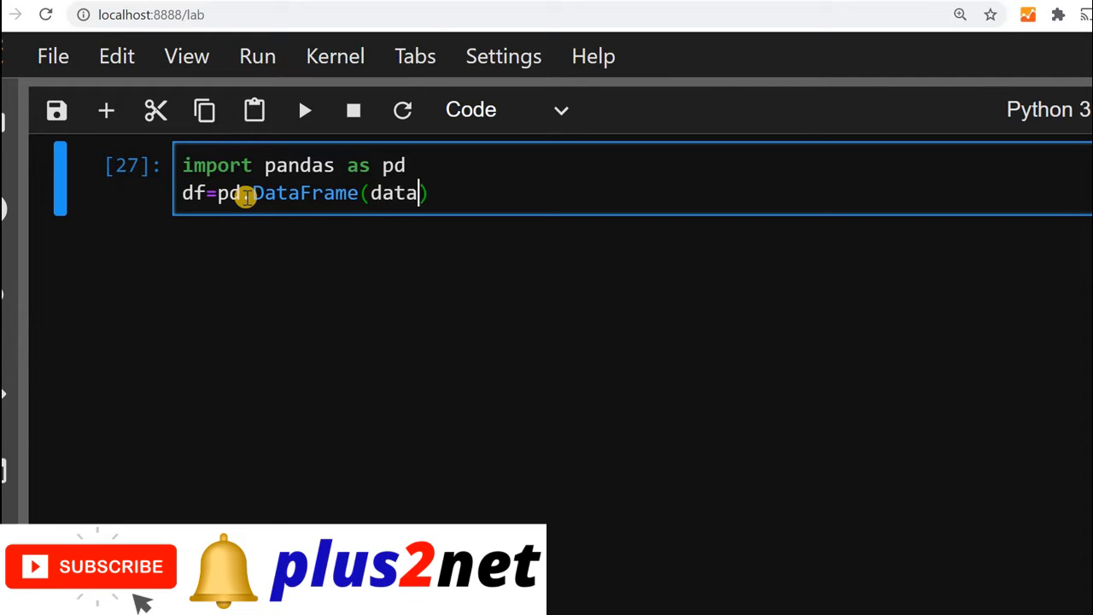
text(=)
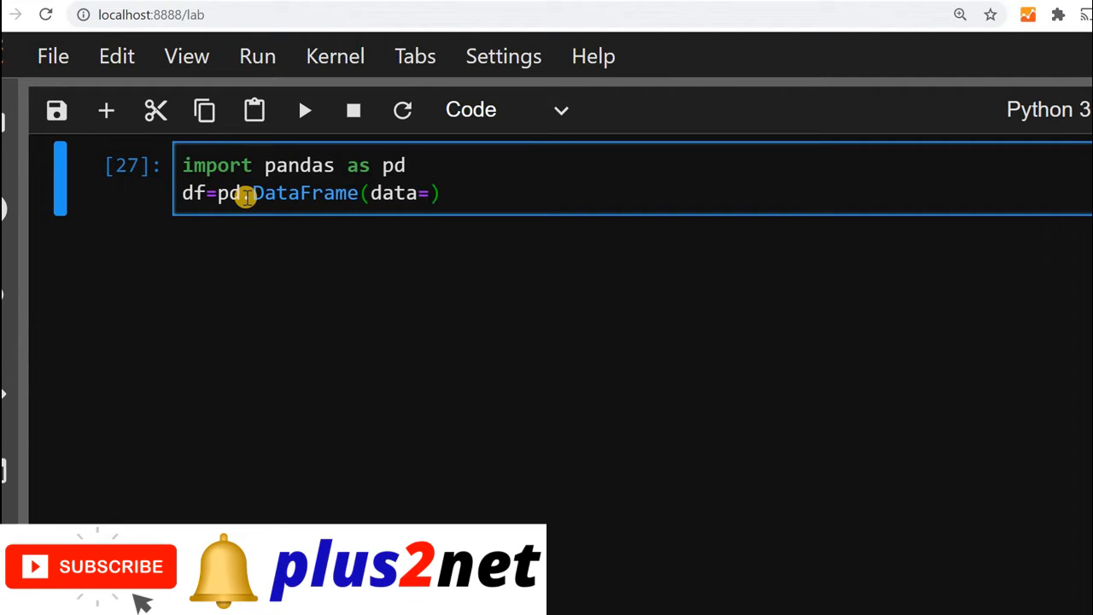
text({'id': [1, 2, 3], 'name': ['John Deo', 'Max Ruin', 'Arnold'], 'class': ['Four', 'Three', 'Three'], 'mark': [75, 85, 55], 'gender': ['female', 'male', 'male']})
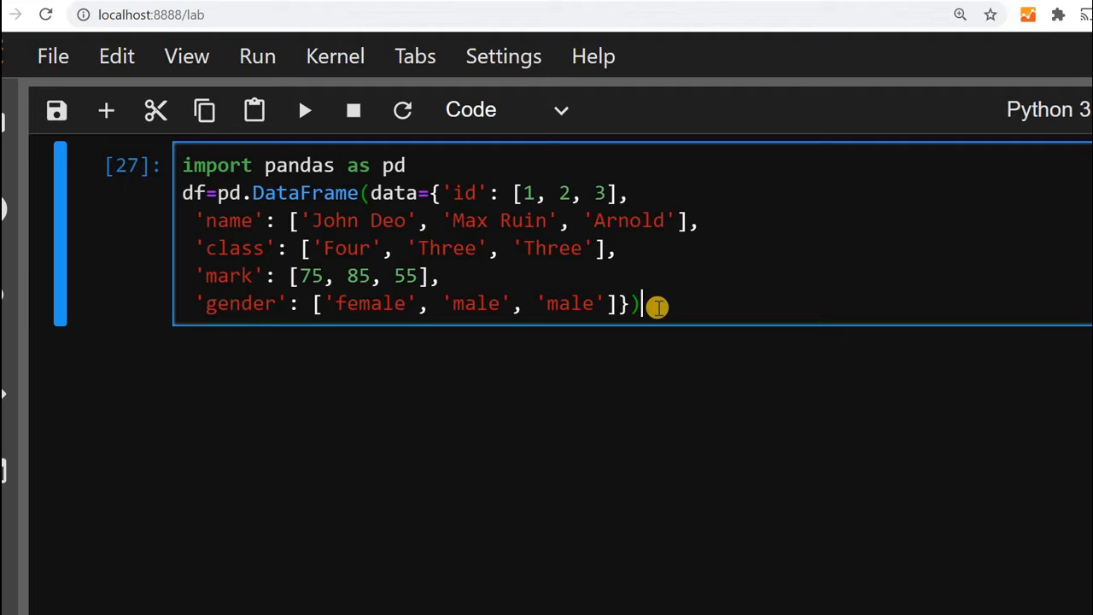
Add my_dict=df.to_dict() to convert the DataFrame into a dictionary
text(m)
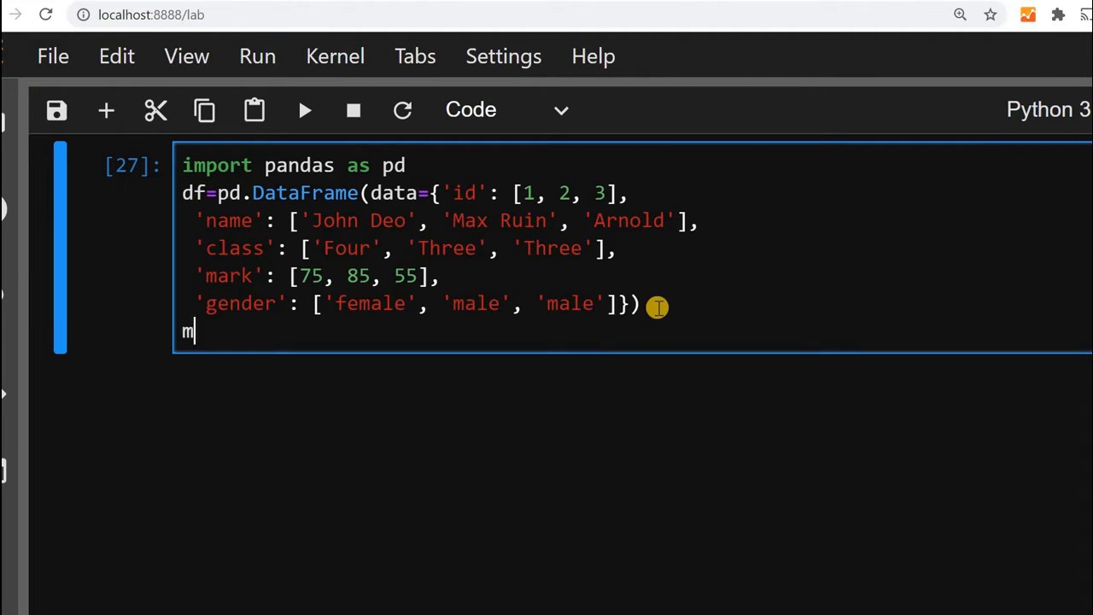
text(y_dc)
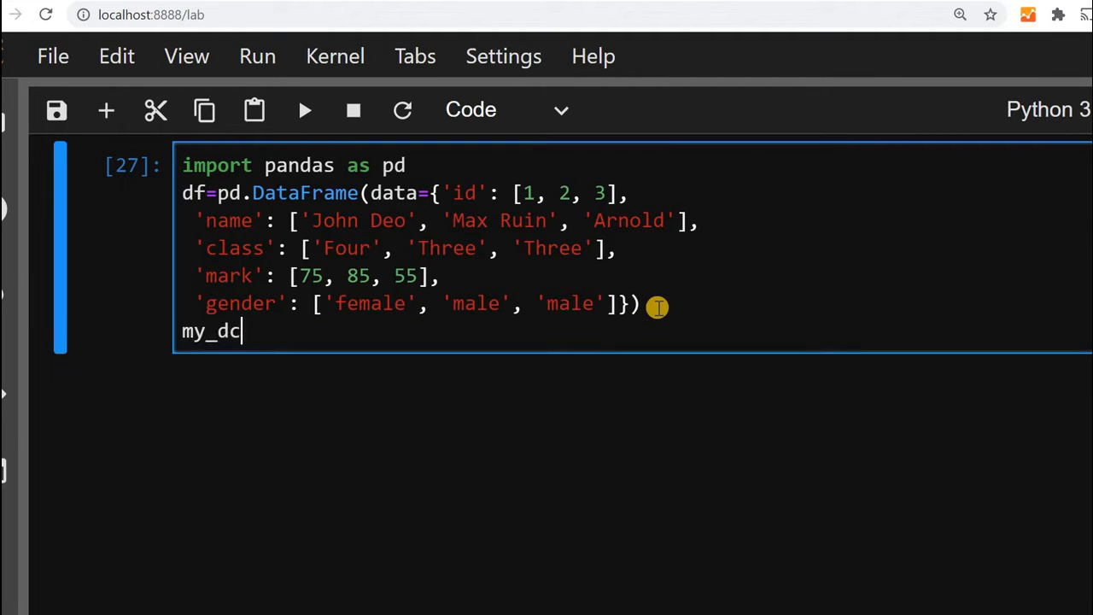
text(ict=)
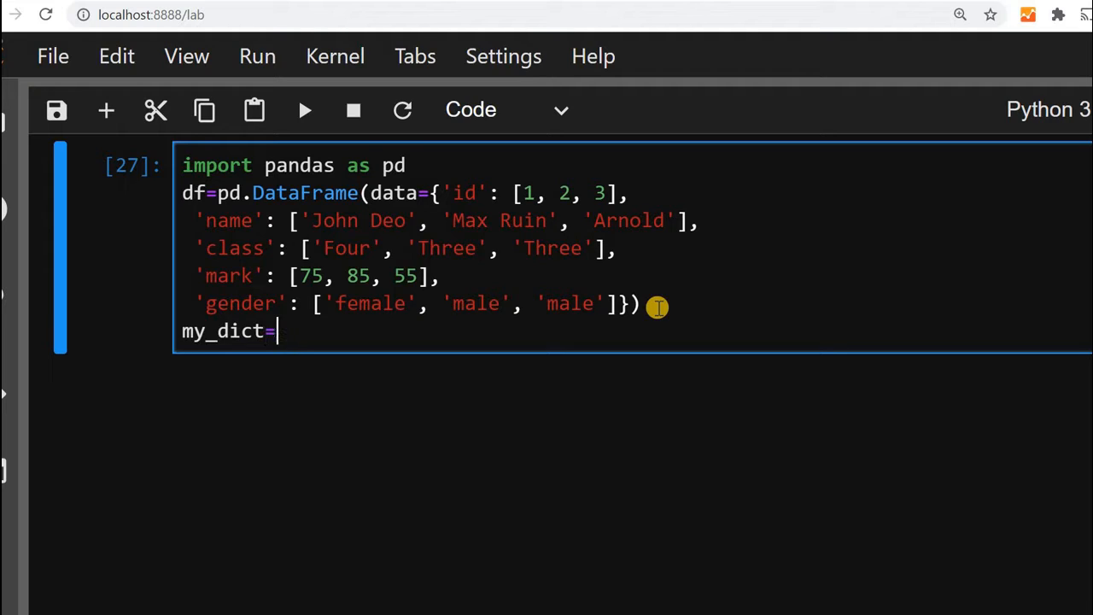
text(df.)
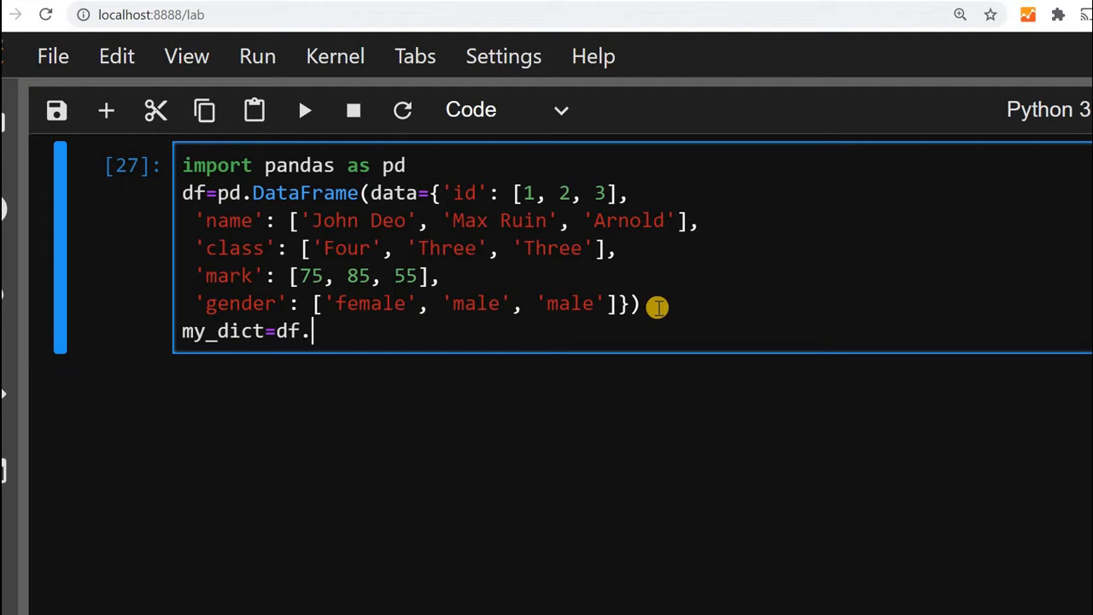
text(to_)
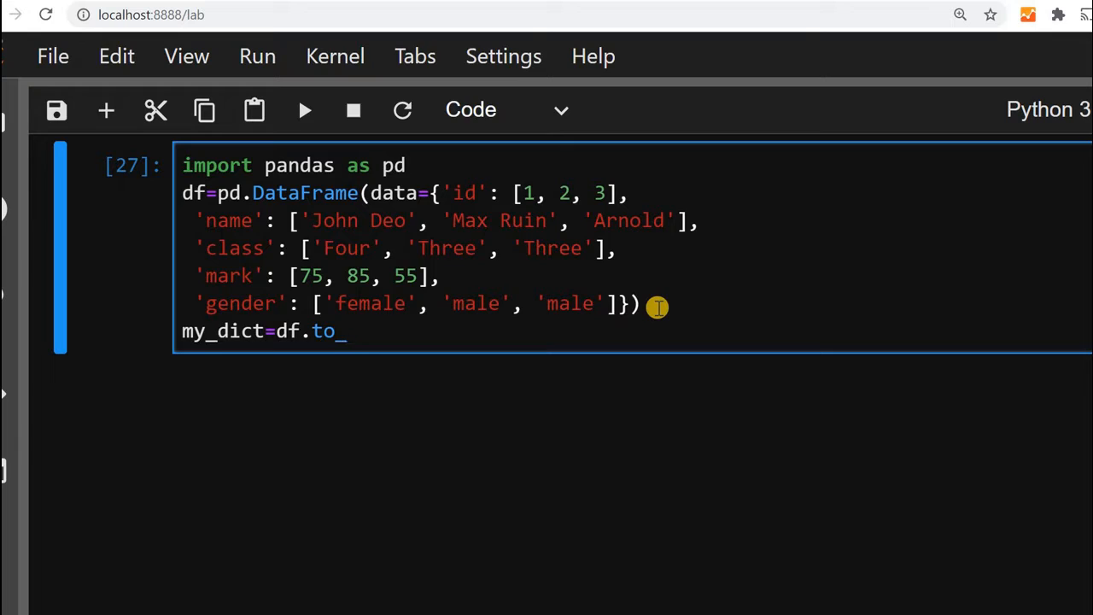
text(dict())
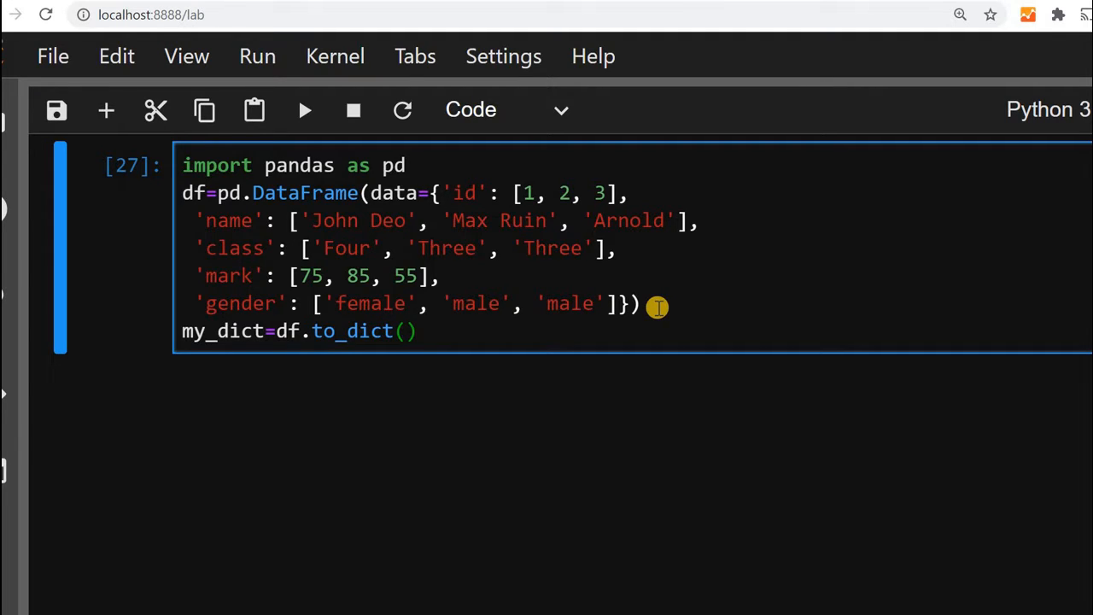
Add print(my_dict), run the cell, then start changing it to print(type(my_dict))
text(print())
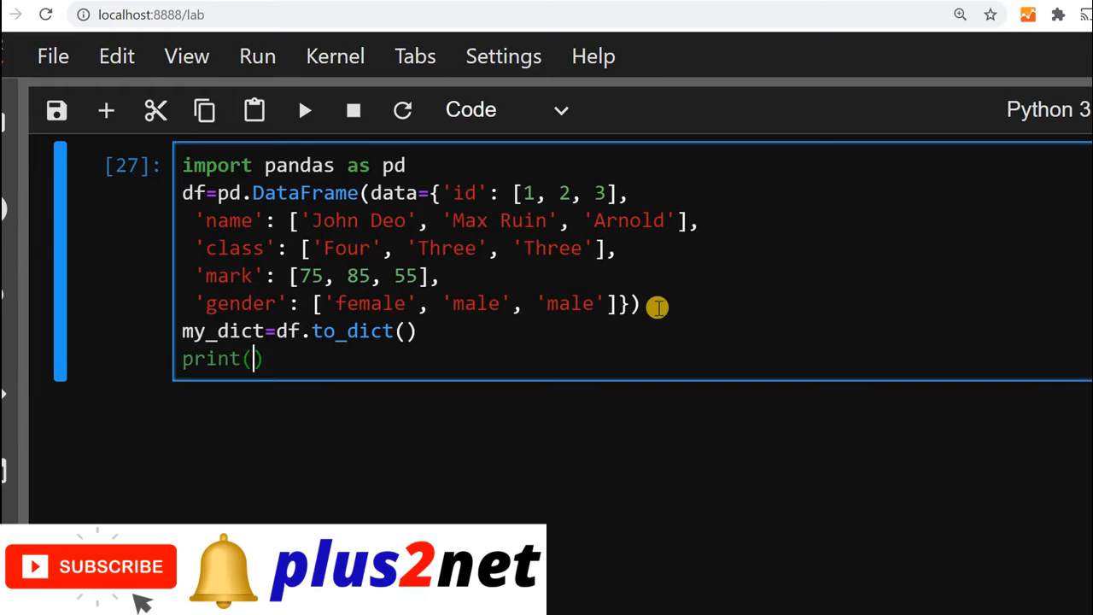
text(my_dict)
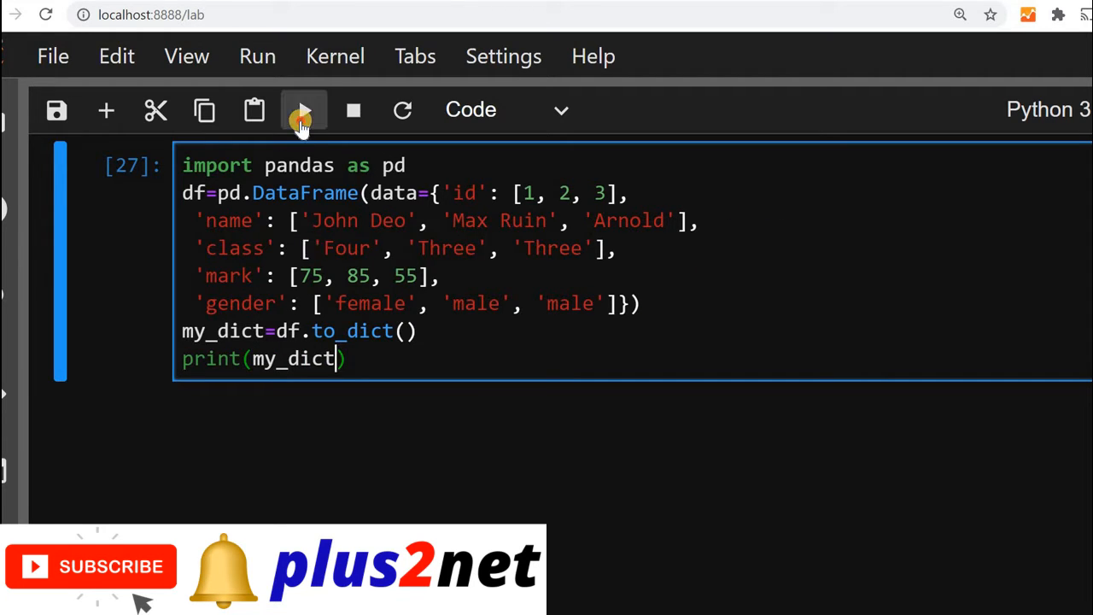
click(304, 110)
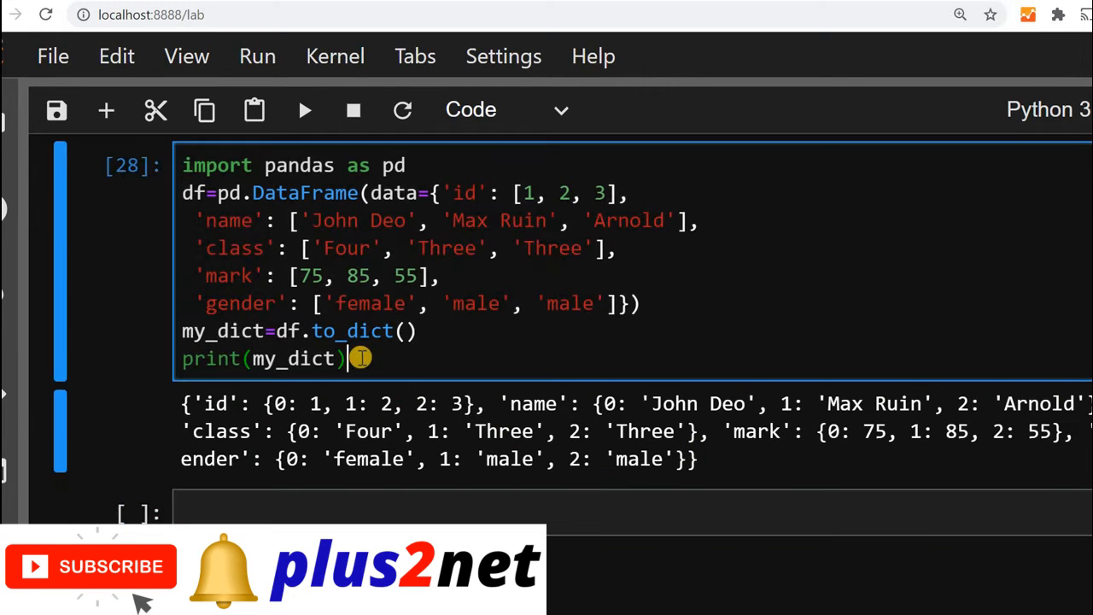
text(type)
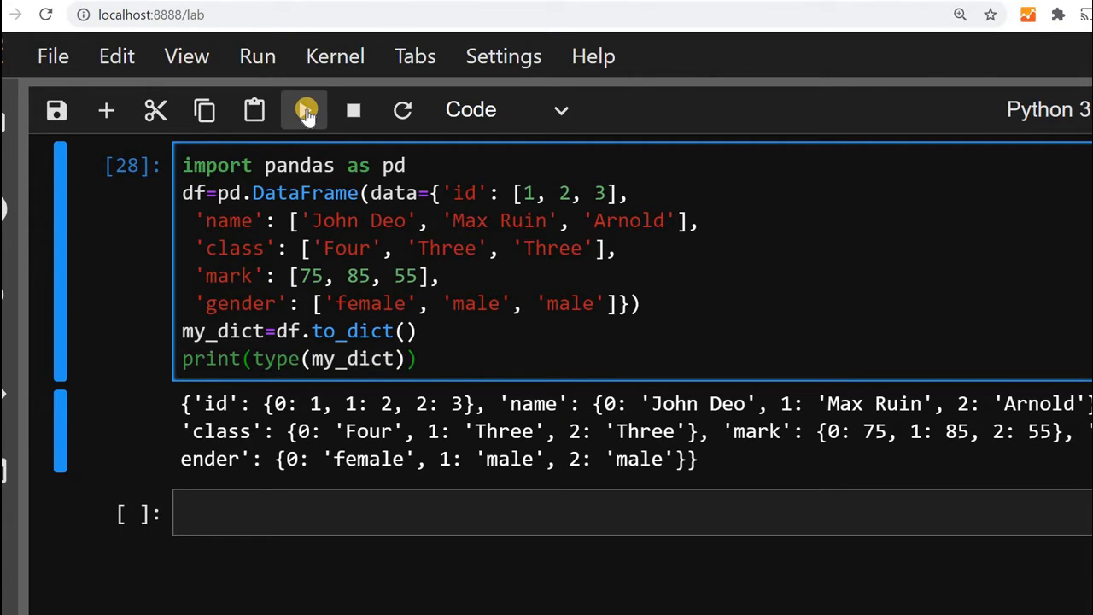
Run to show <class 'dict'>, then set orient='dict' and rerun to print the dictionary
click(304, 109)
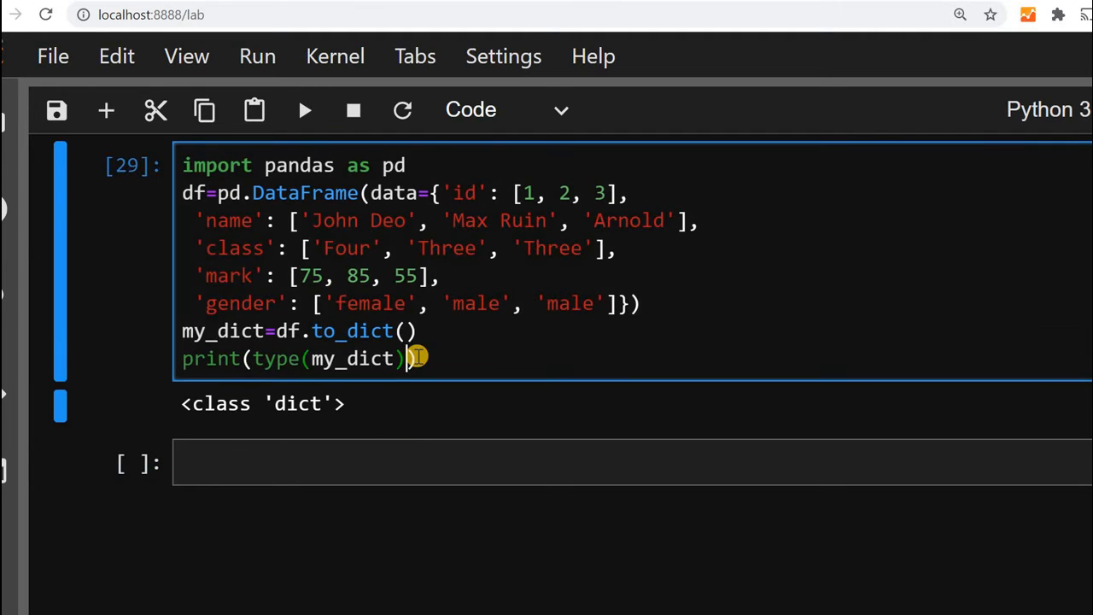
text(orient=)
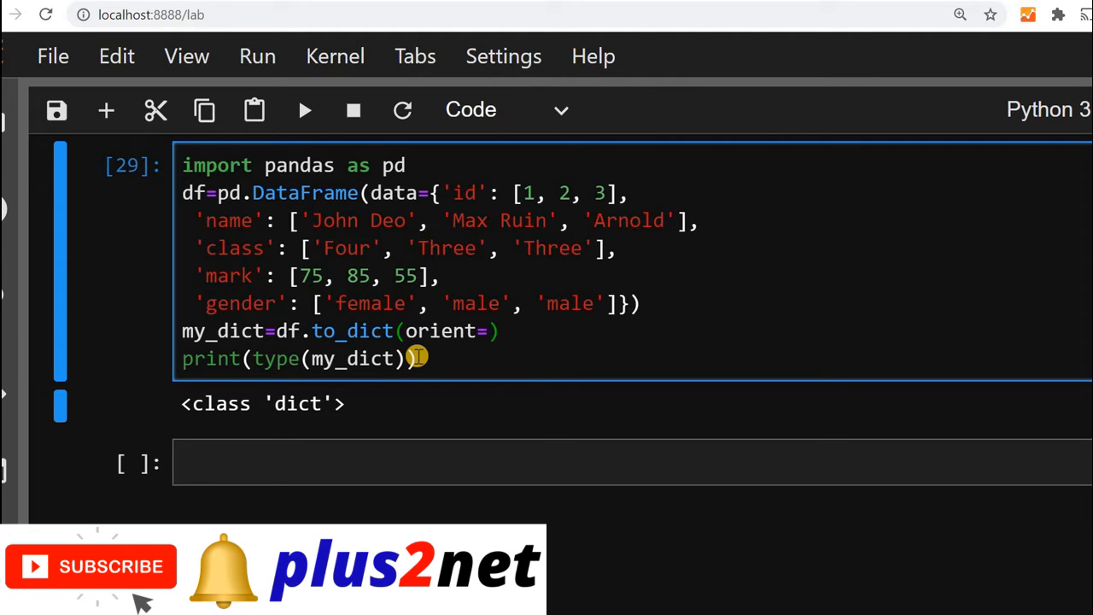
text('dict')
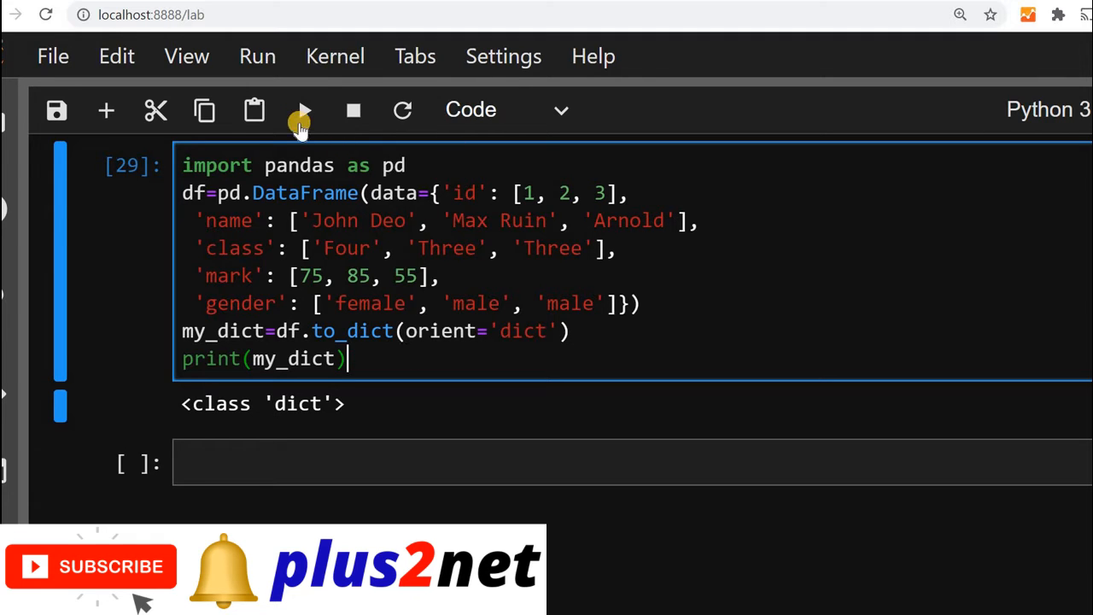
click(304, 109)
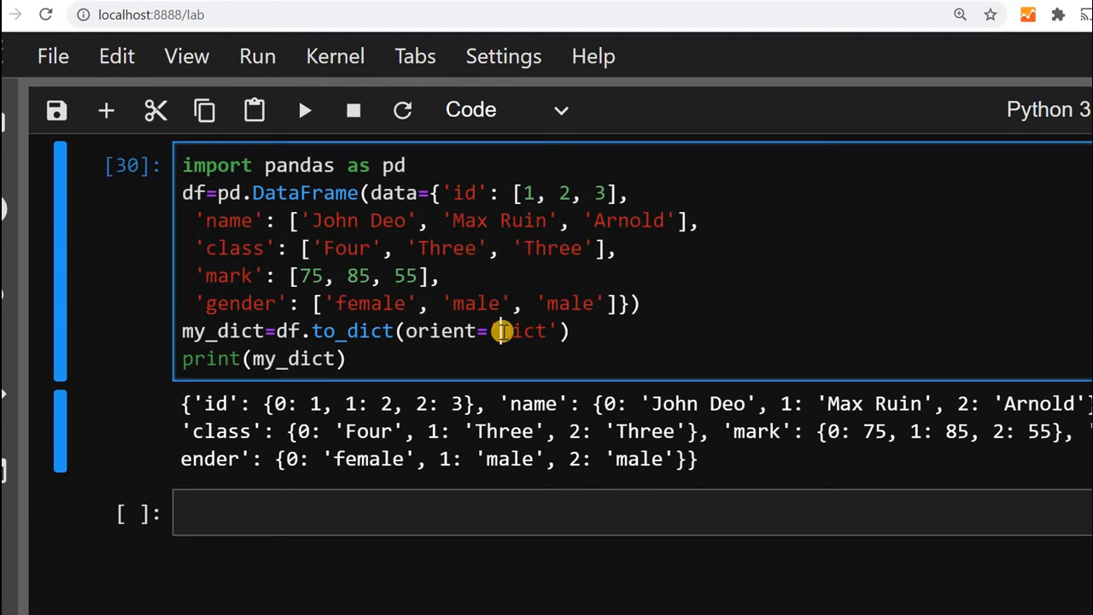
Set orient='list' and run the cell to get column-keyed value lists
text(list)
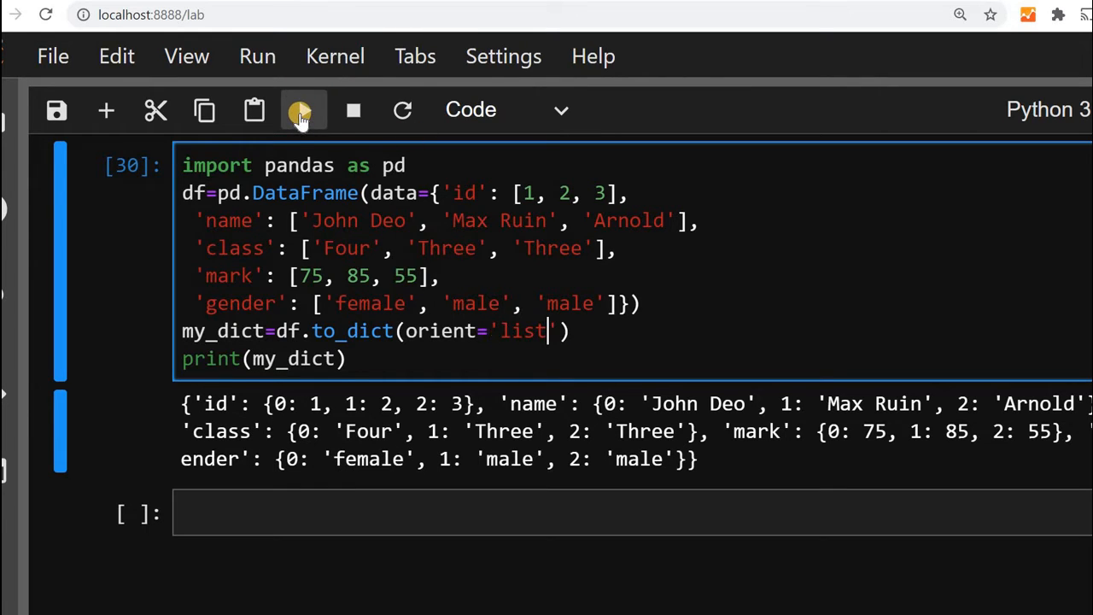
click(304, 109)
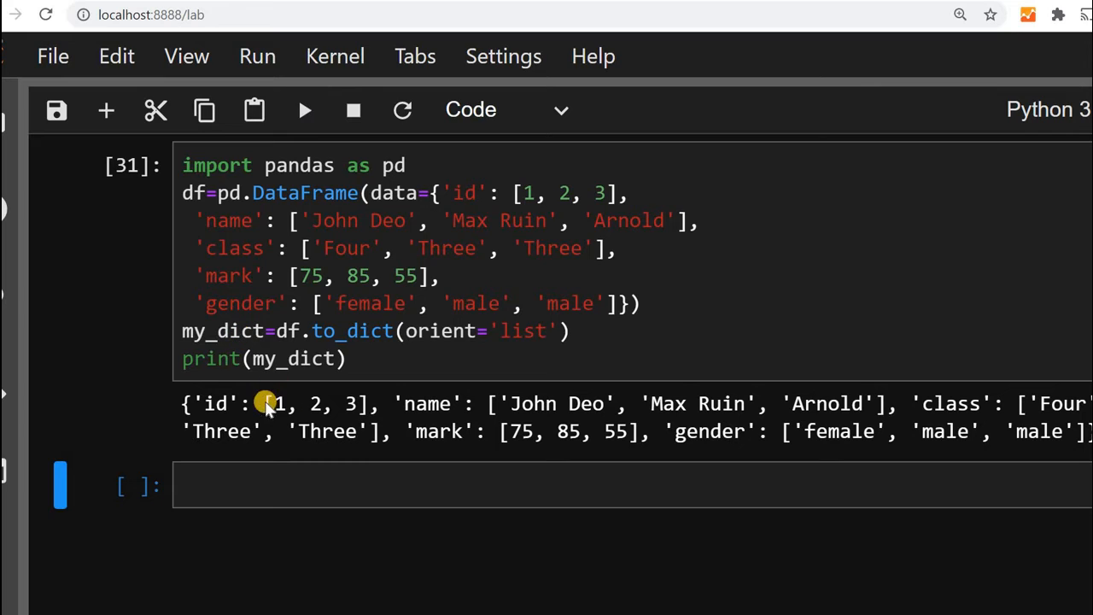
drag(266, 403, 369, 403)
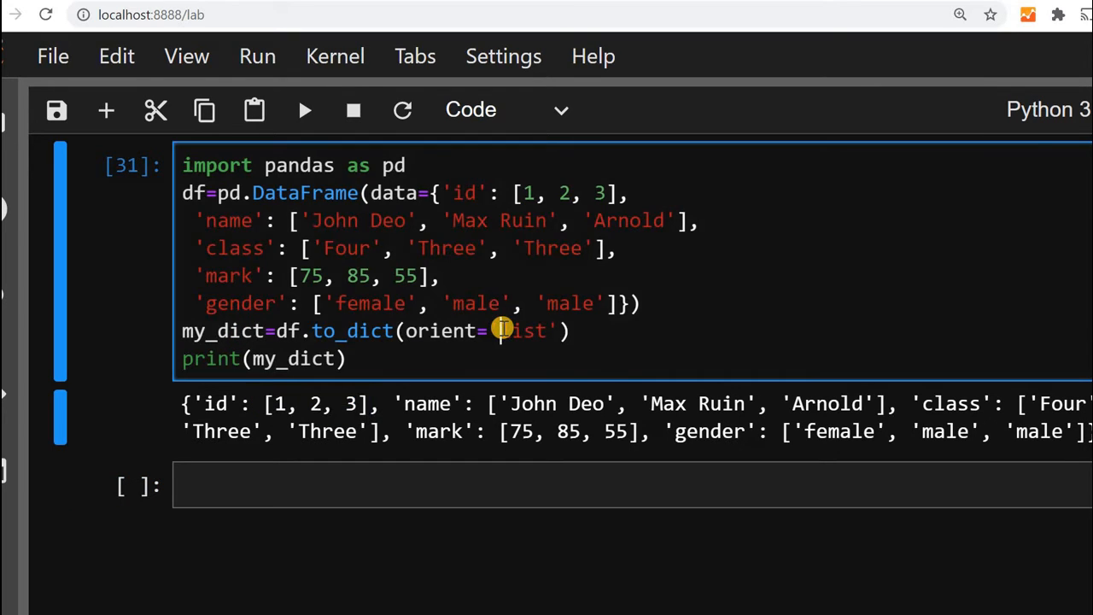
Set orient='series' and rerun so each column prints as a Series
text(series)
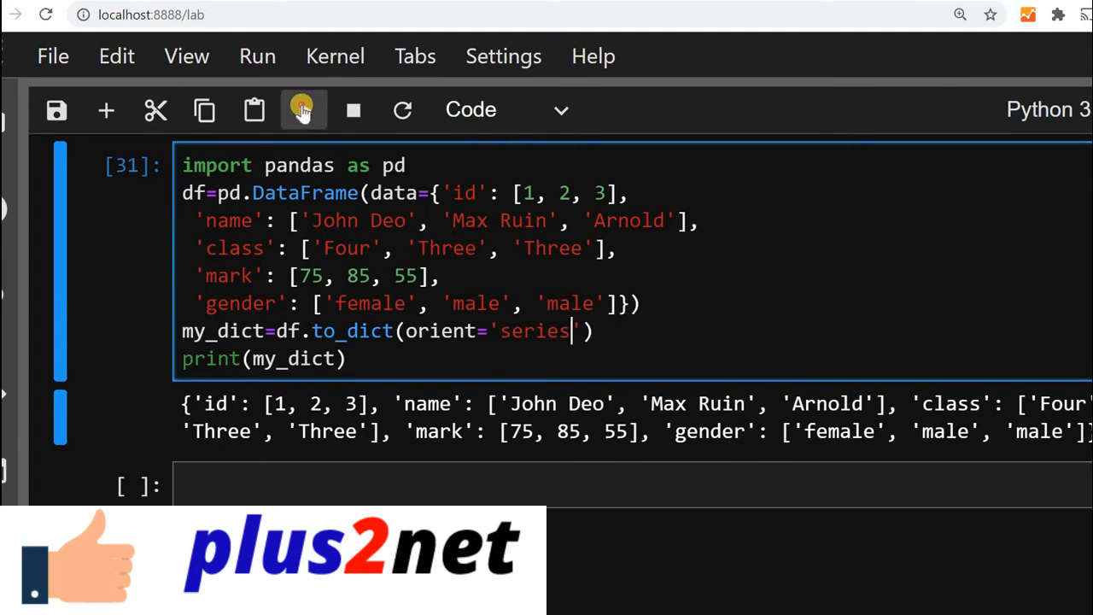
click(304, 109)
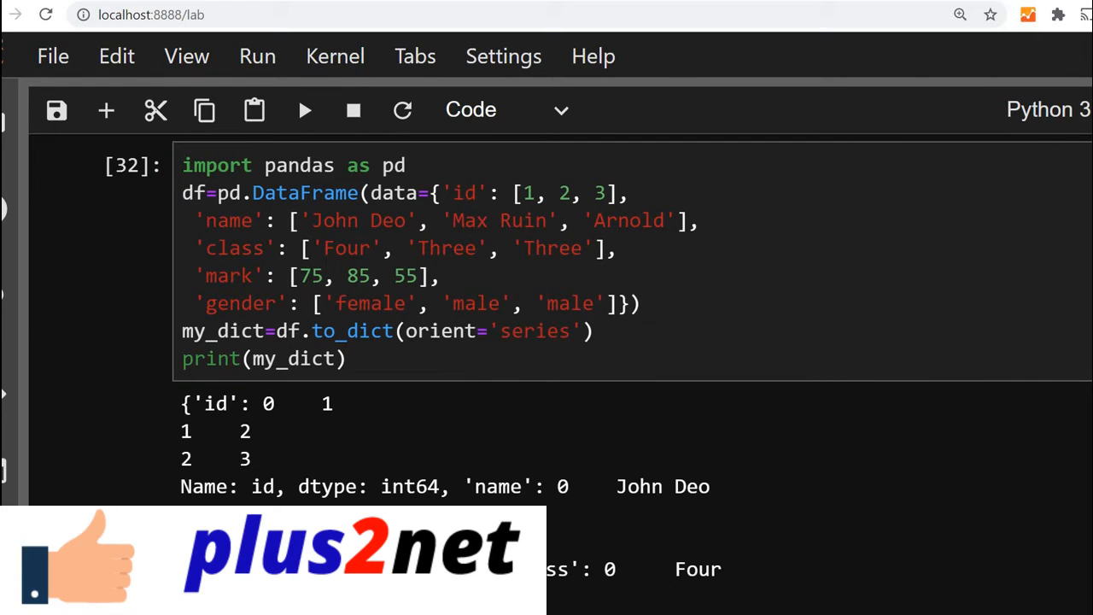
scroll(down, 3)
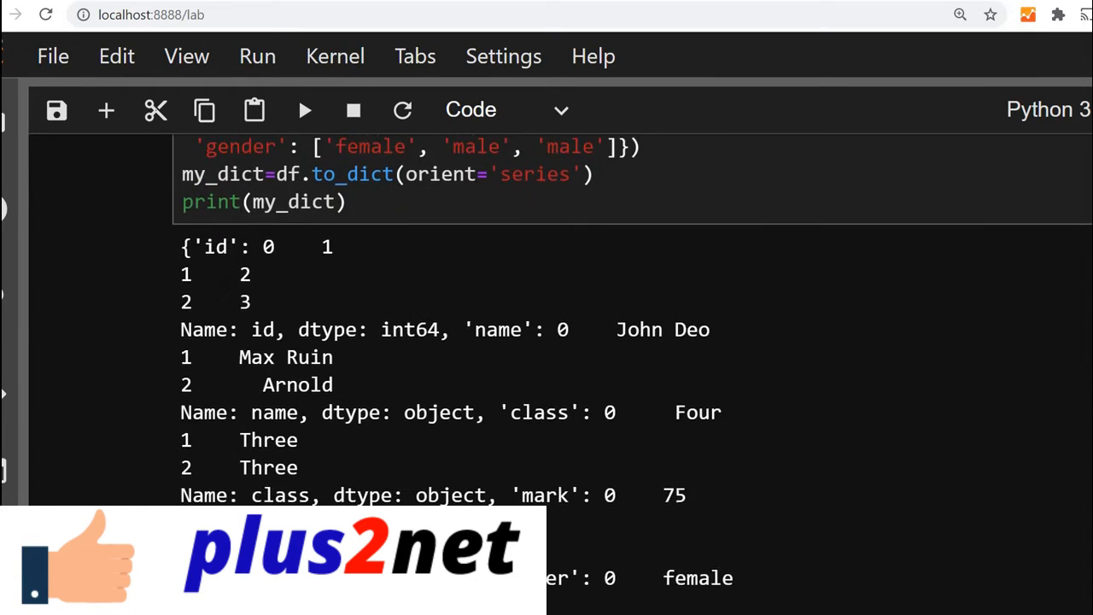
scroll(down, 3)
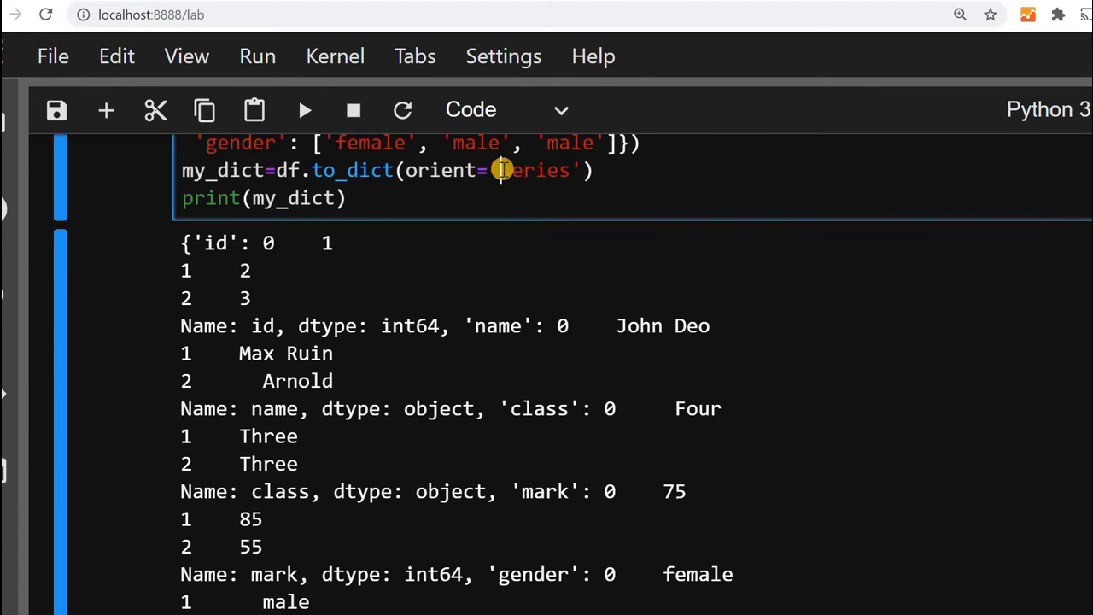
Rerun the cell with orient 'split', then 'records', then 'index' for row-keyed dictionaries
text(split)
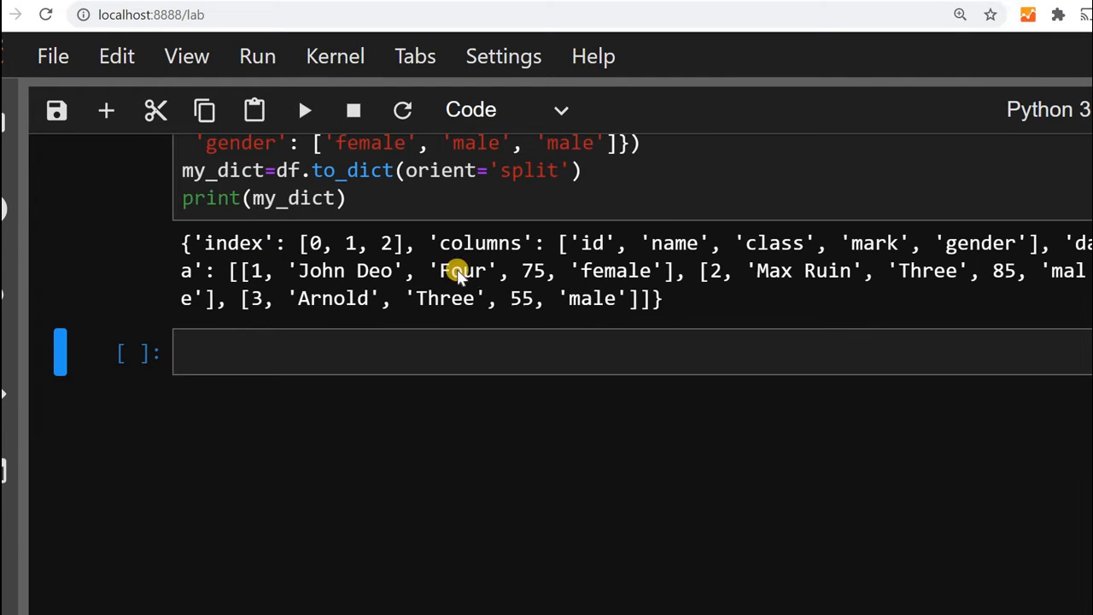
click(502, 170)
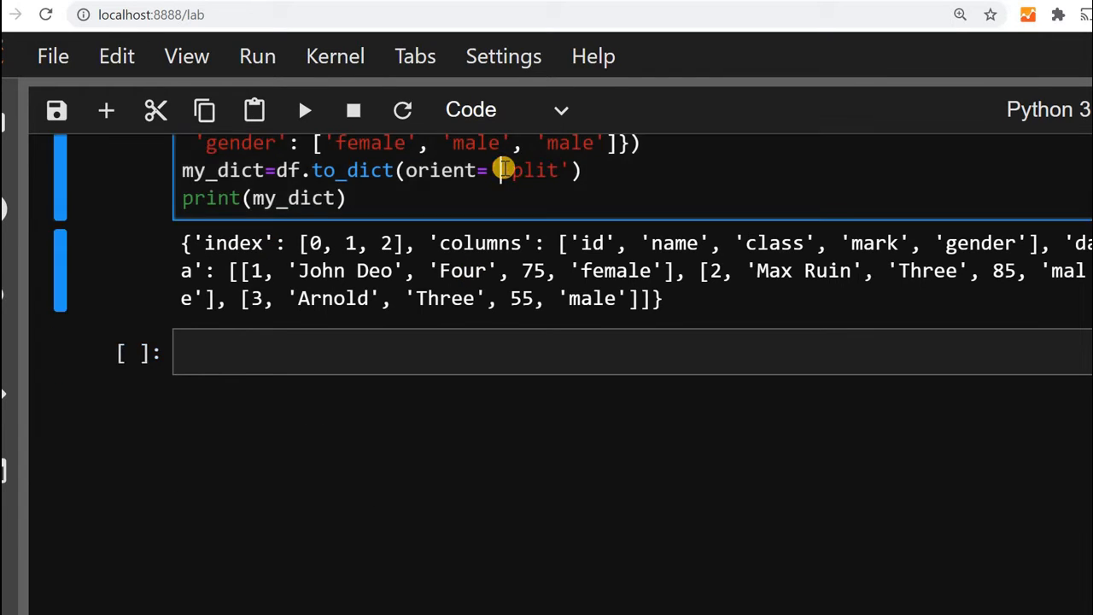
text(recor)
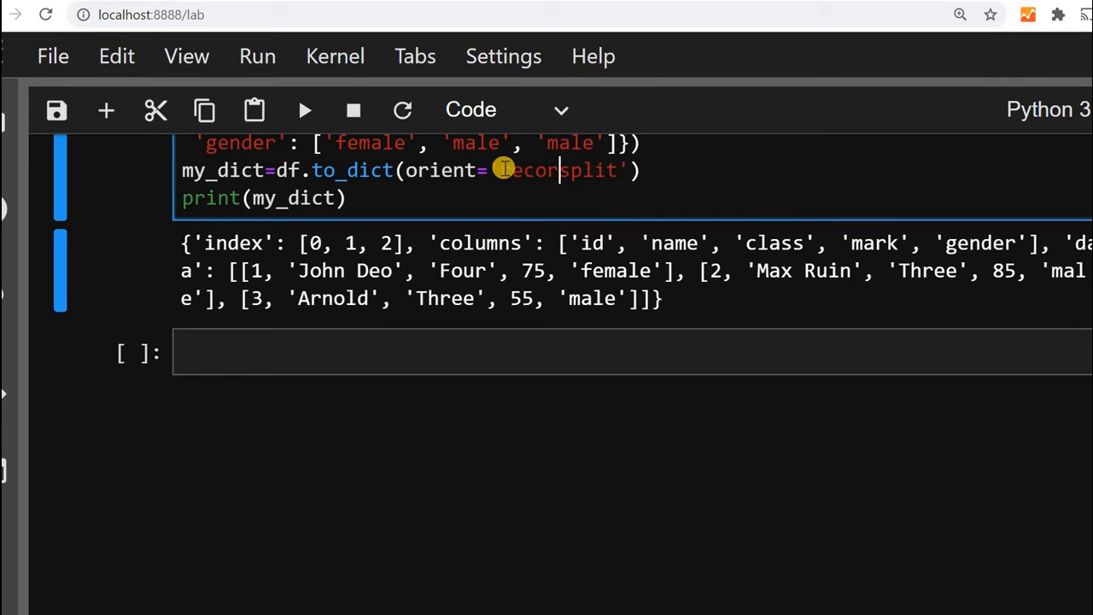
text(records)
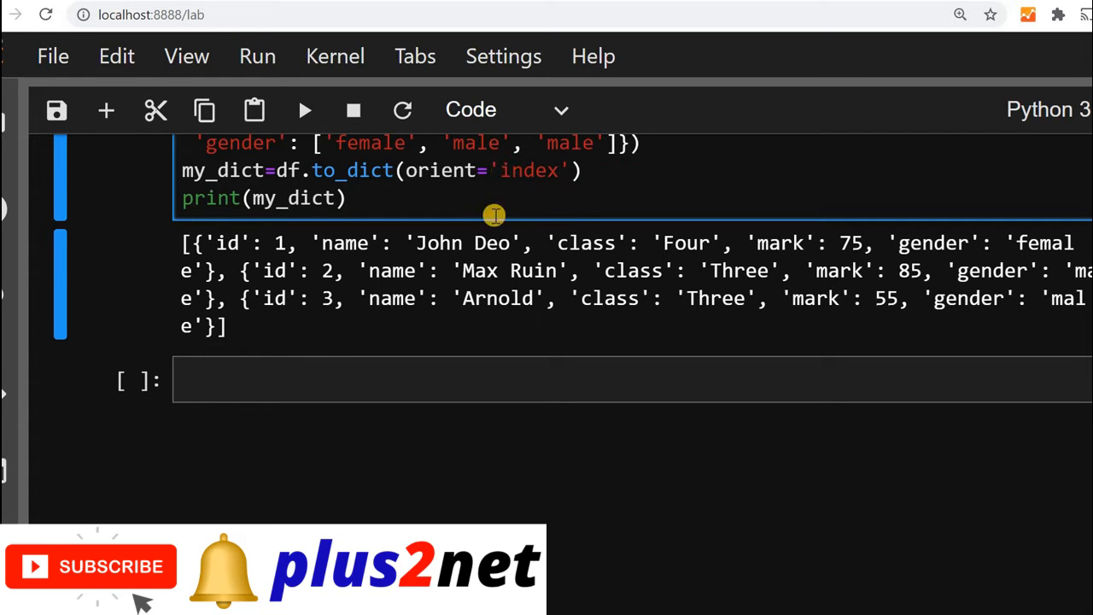
click(304, 109)
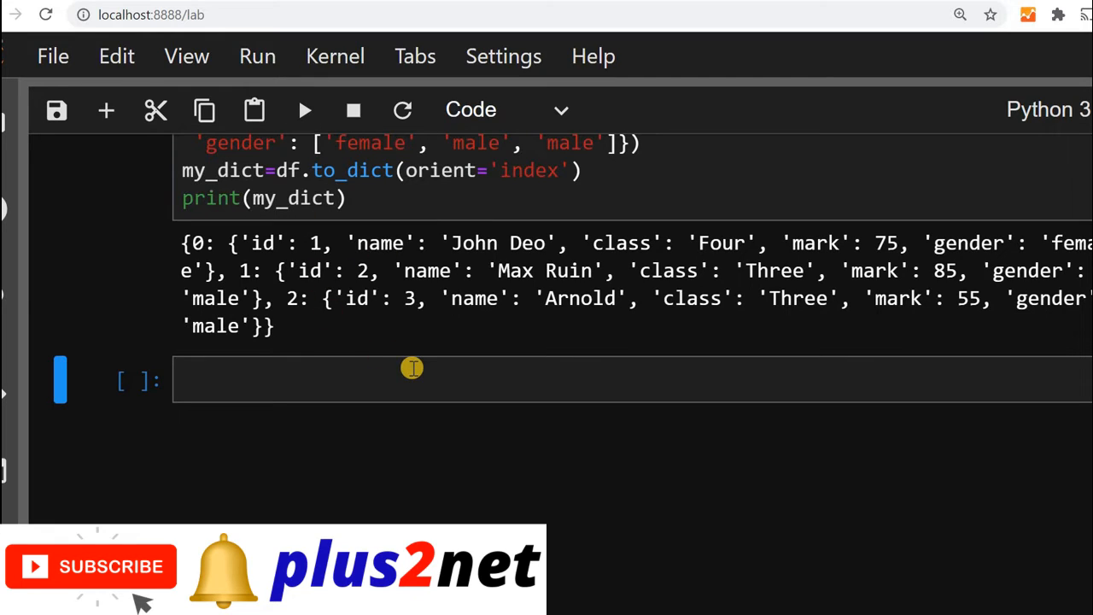
mouse_move(416, 287)
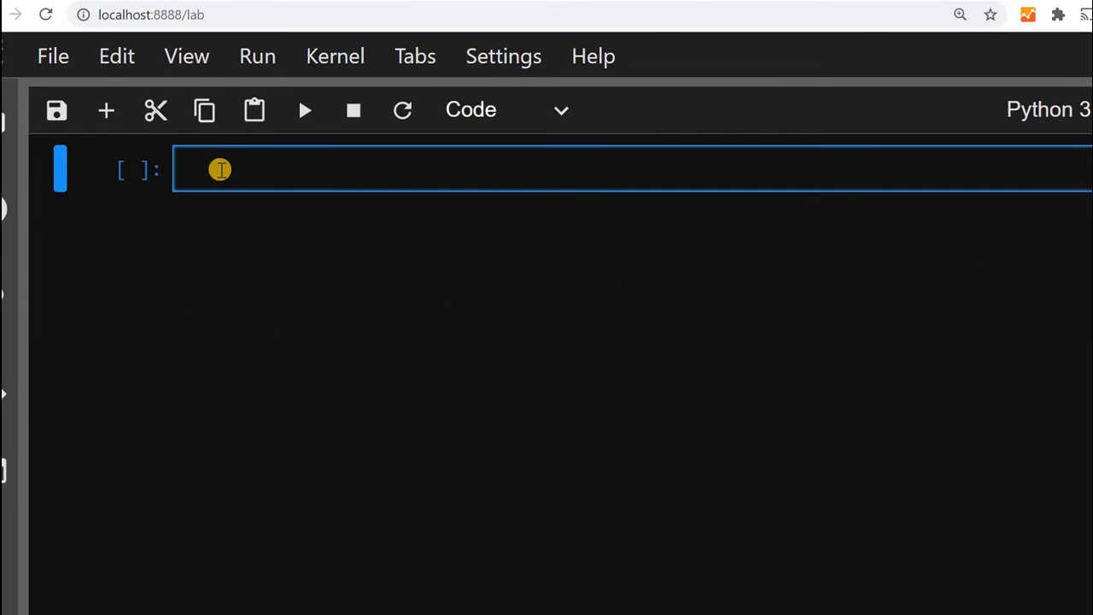
Import pandas and define sql="SELECT * FROM student LIMIT 0, 3"
text(import pandas as pd)
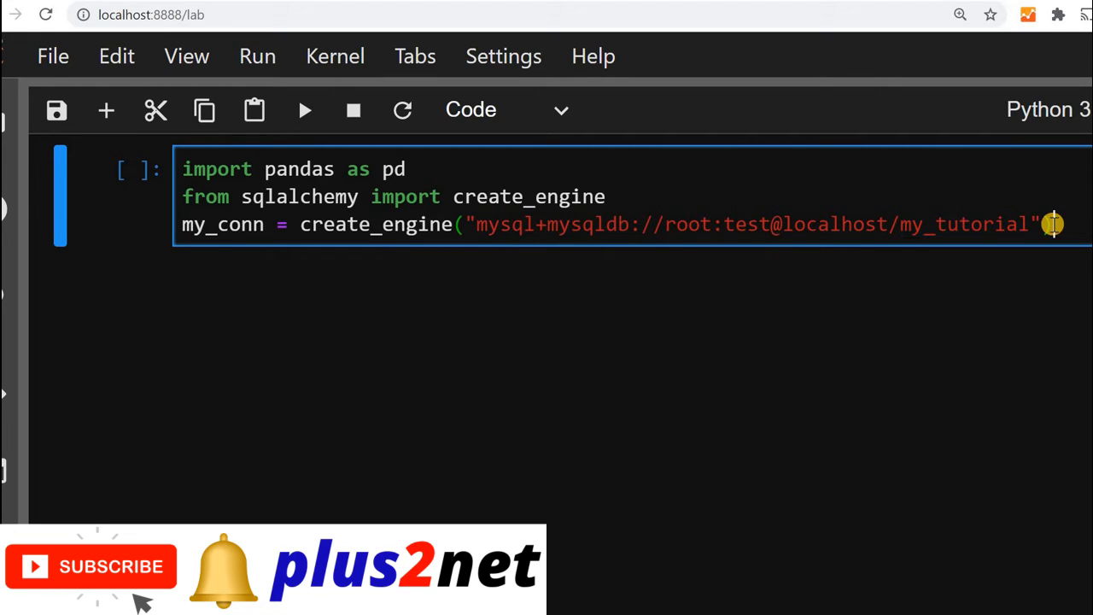
text(sql)
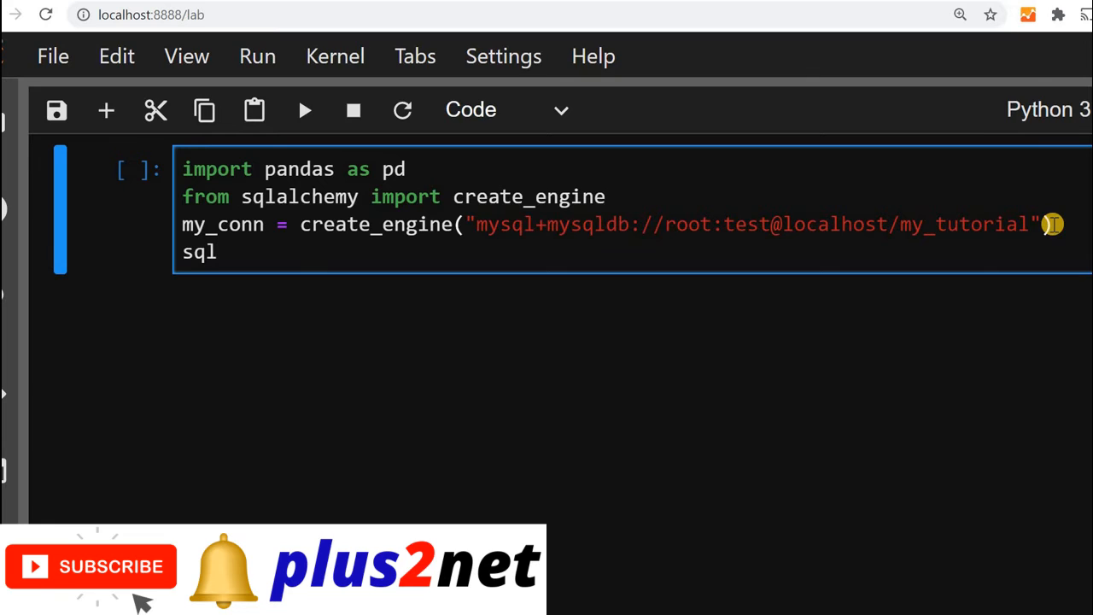
text(=)
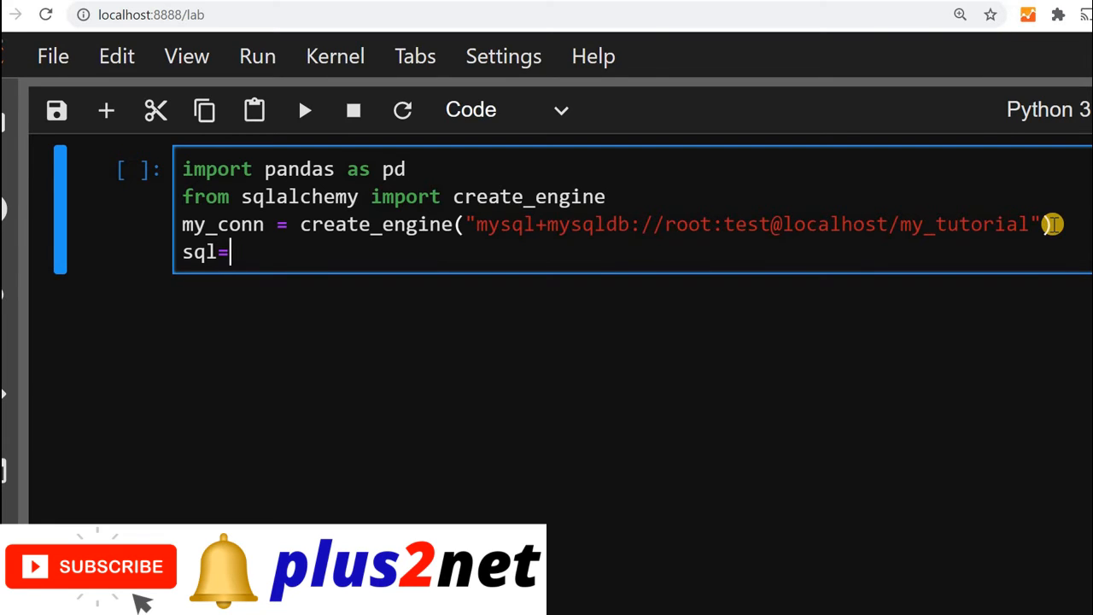
text("SELE)
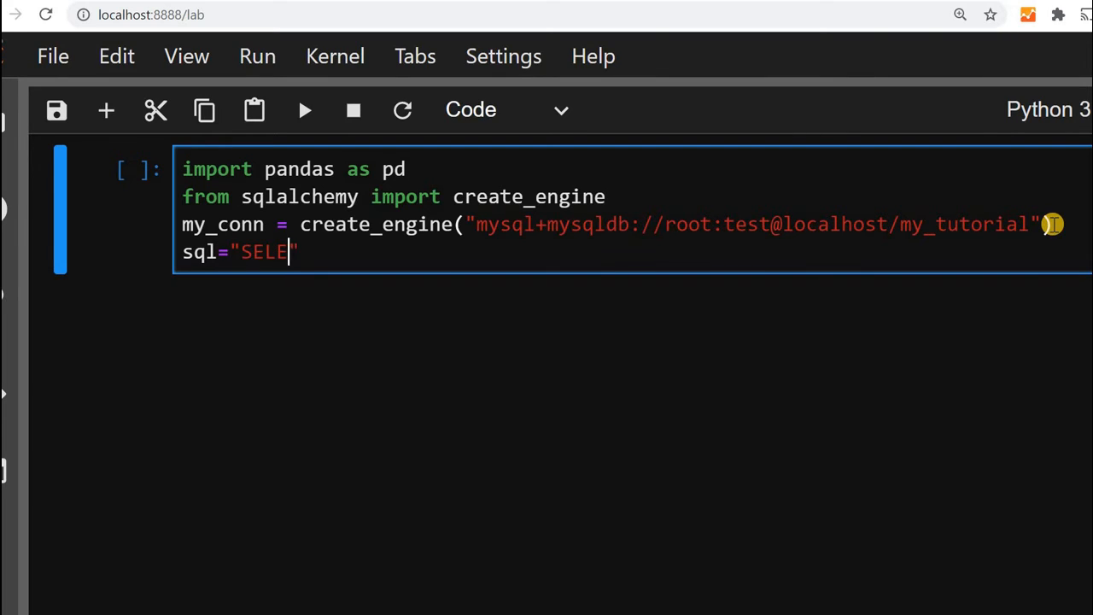
text(CT * FR)
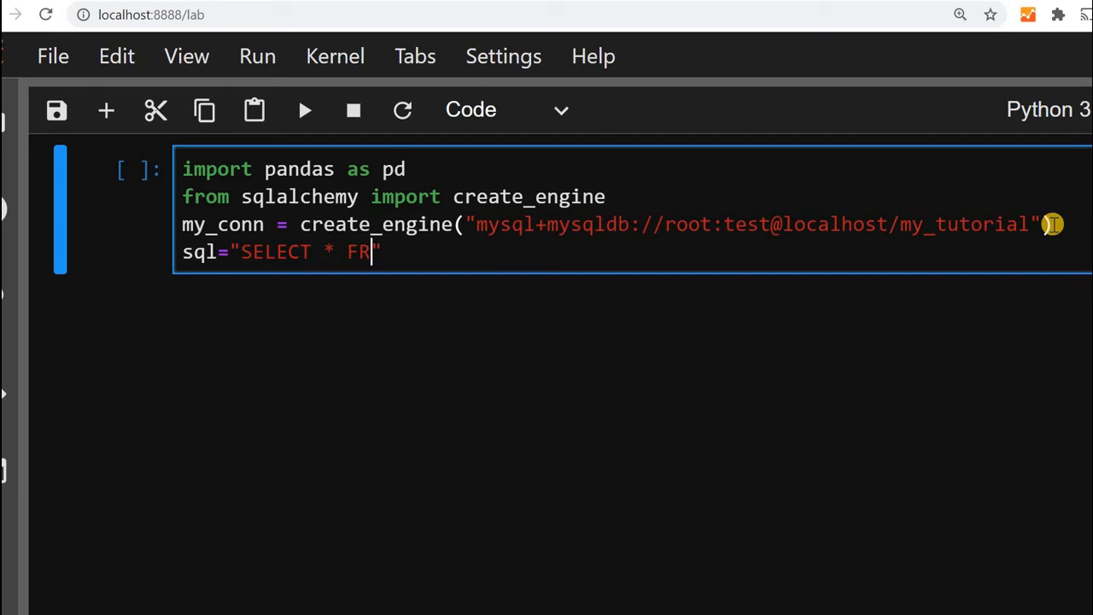
text(OM student)
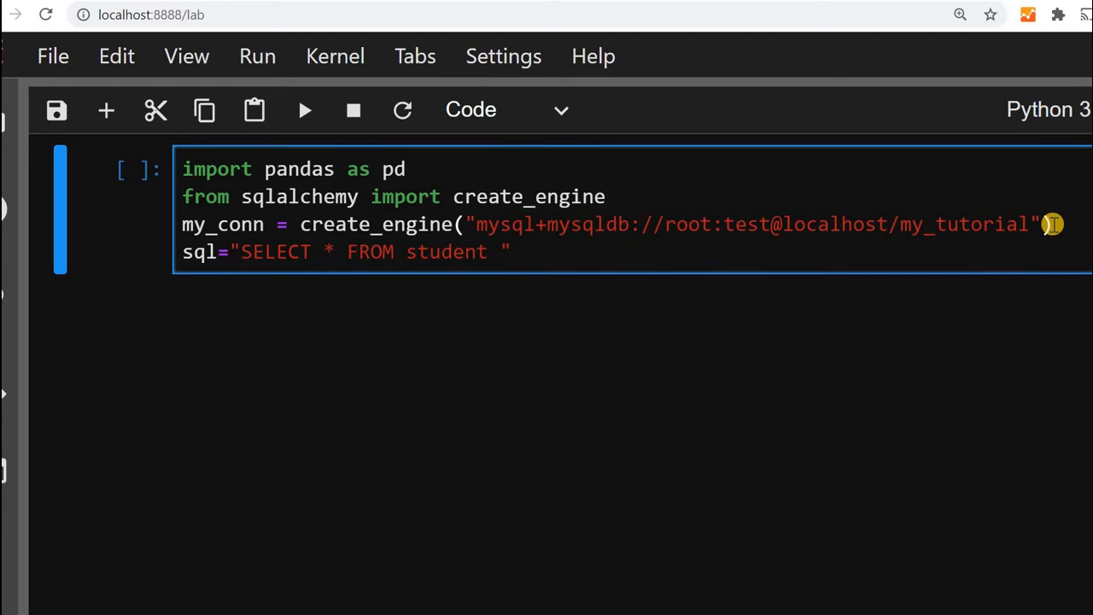
text(LI)
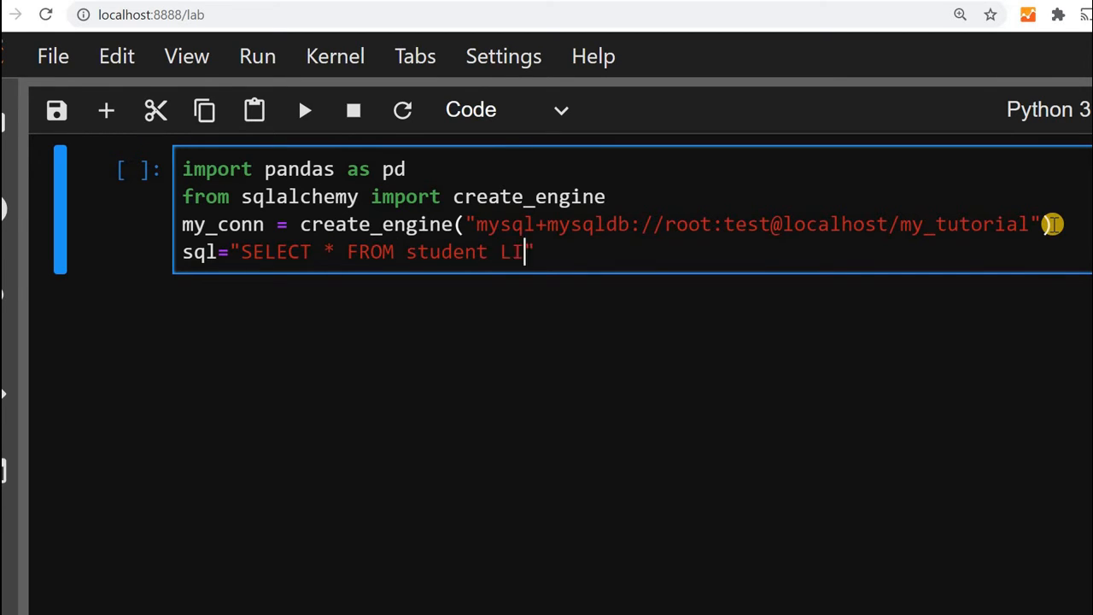
text(MIT)
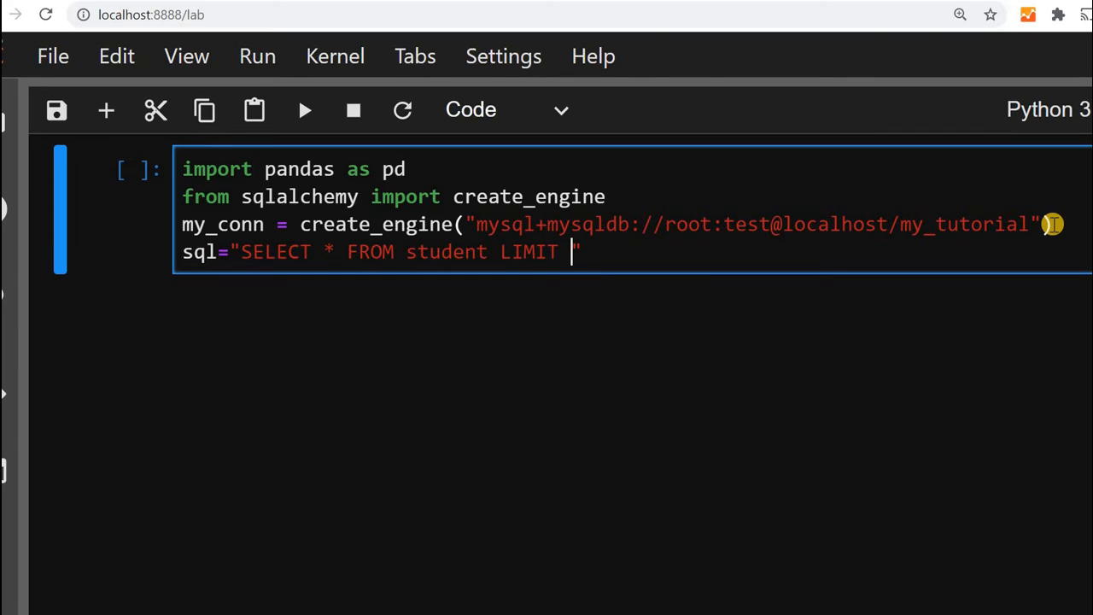
text(0, 3)
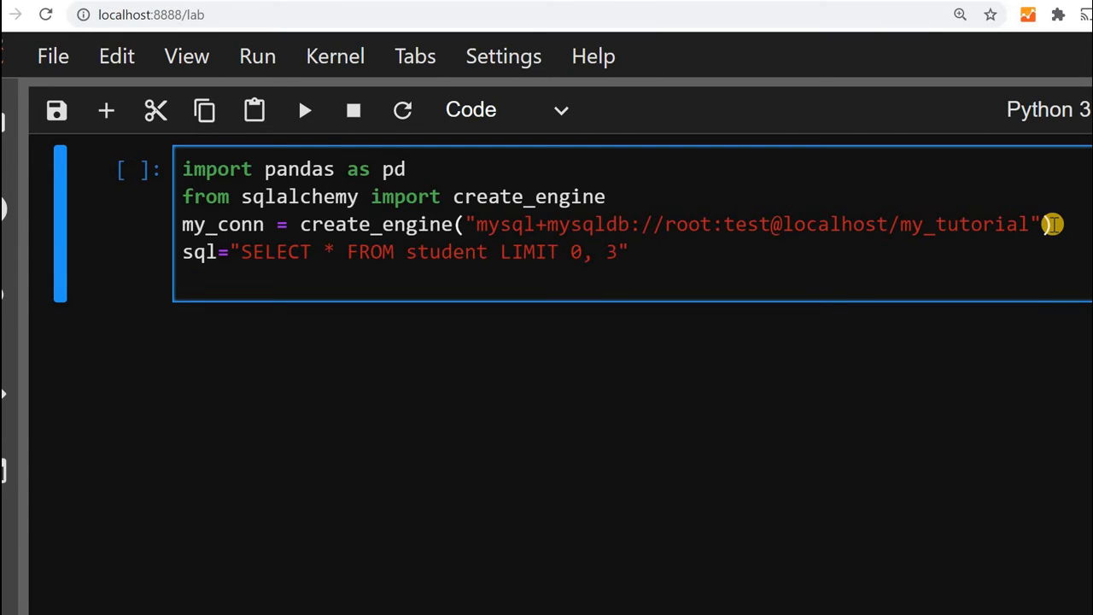
Read the query result into a DataFrame with df=pd.read_sql(sql,my_conn)
text(df=)
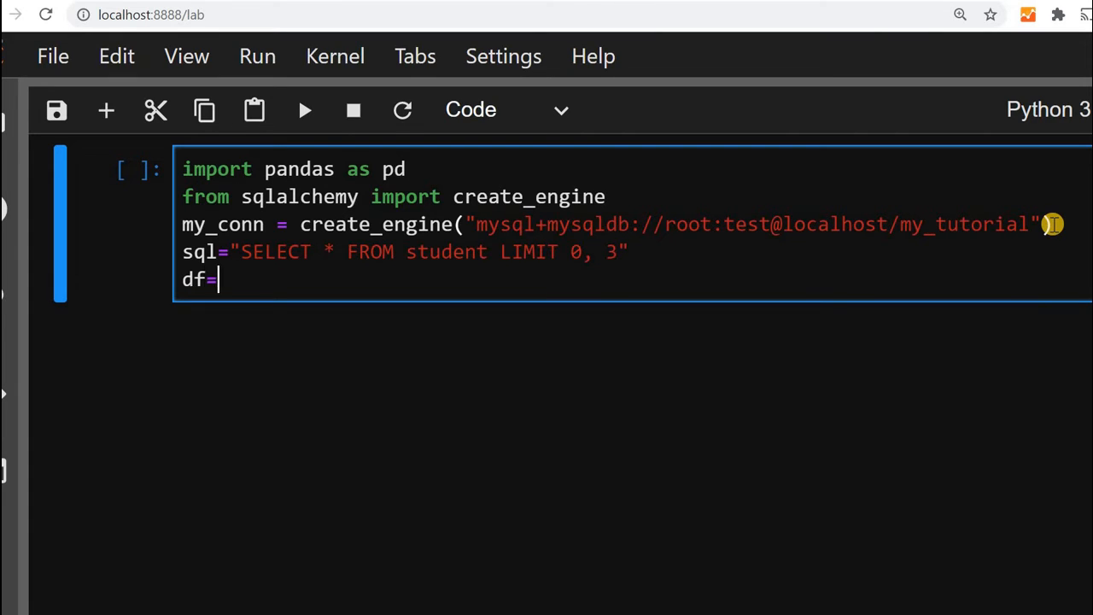
text(pd.read)
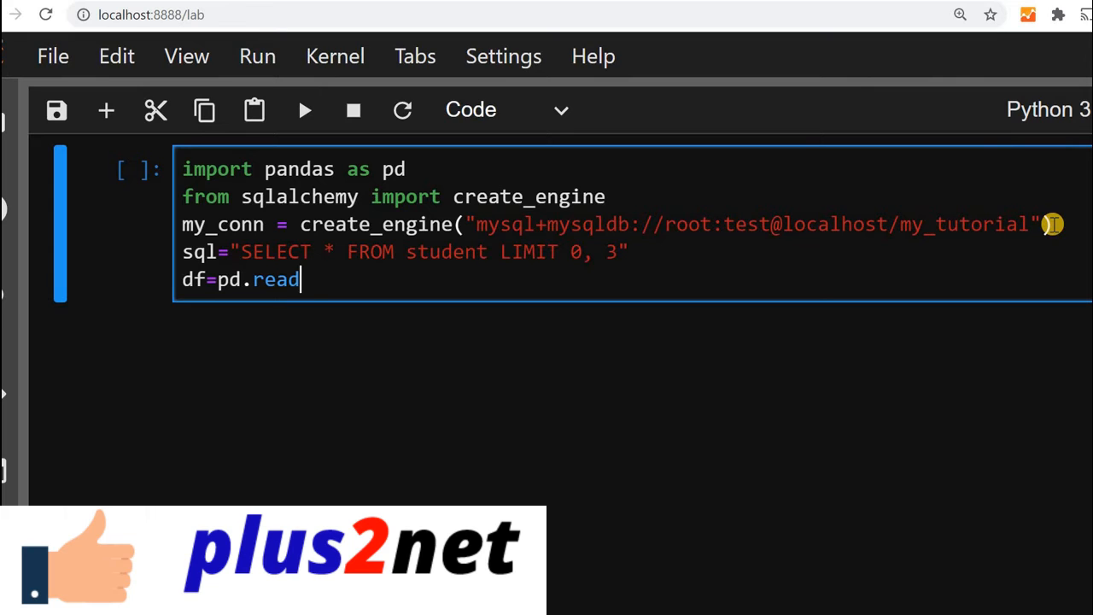
text(_sql())
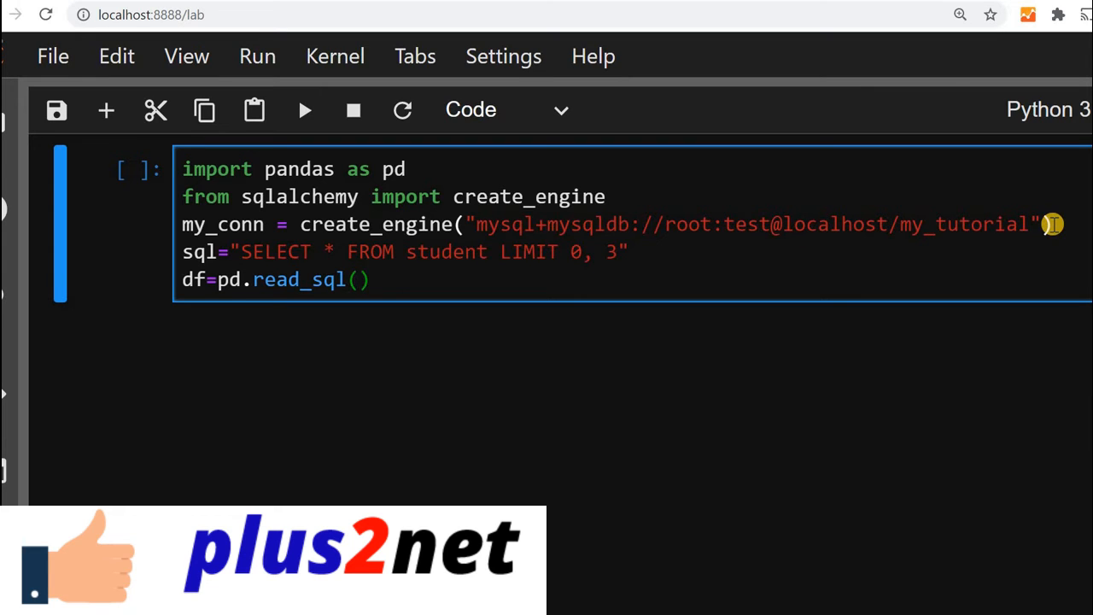
text(sql,my)
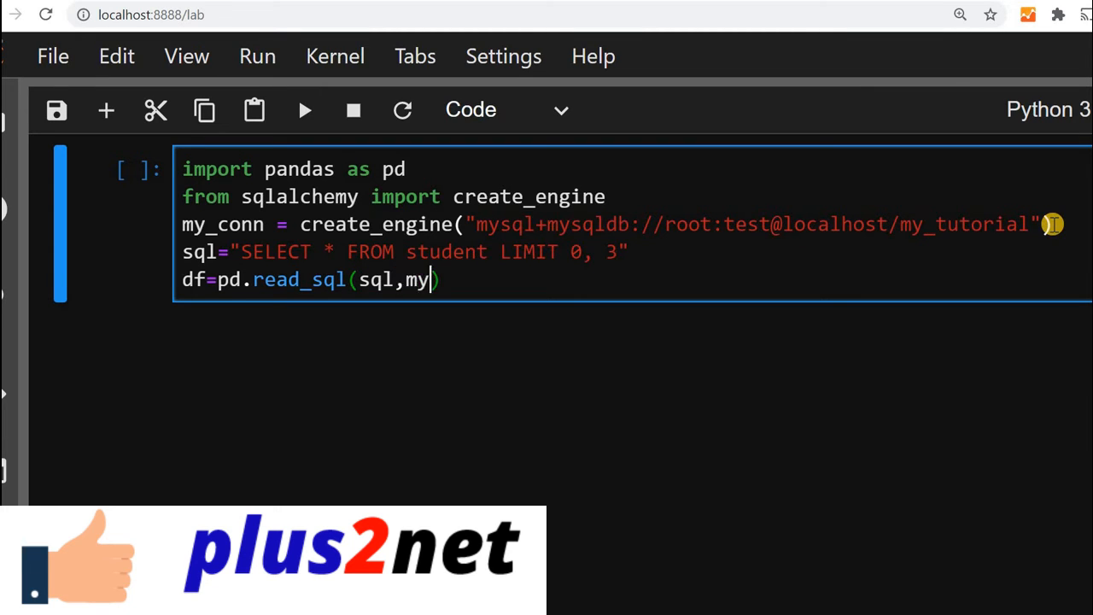
text(_conn))
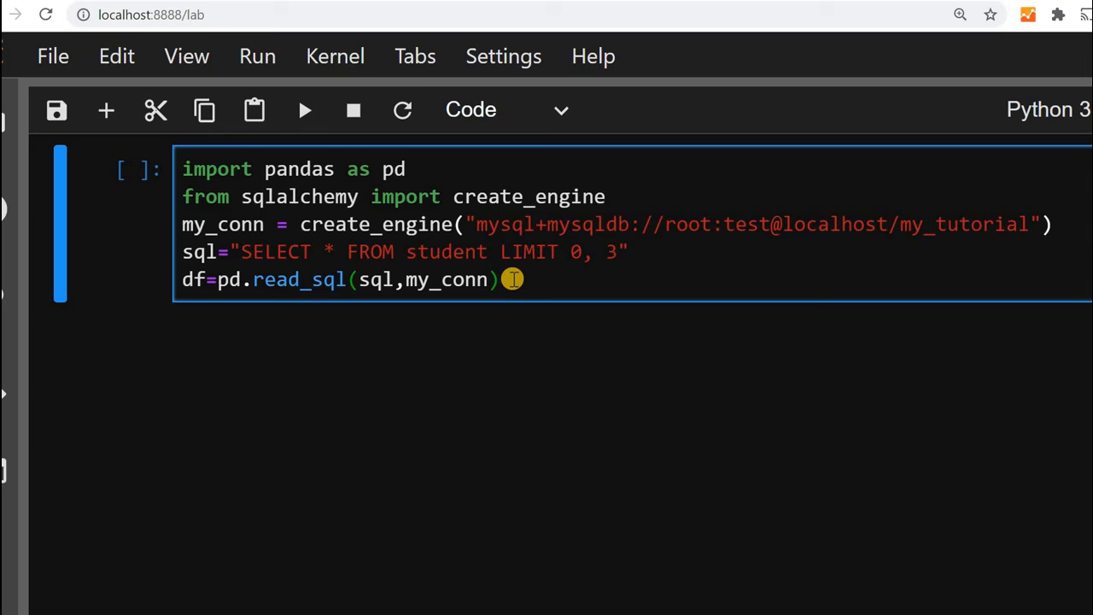
Add my_dict=df.to_dict() and print(my_dict) to the cell
text(my)
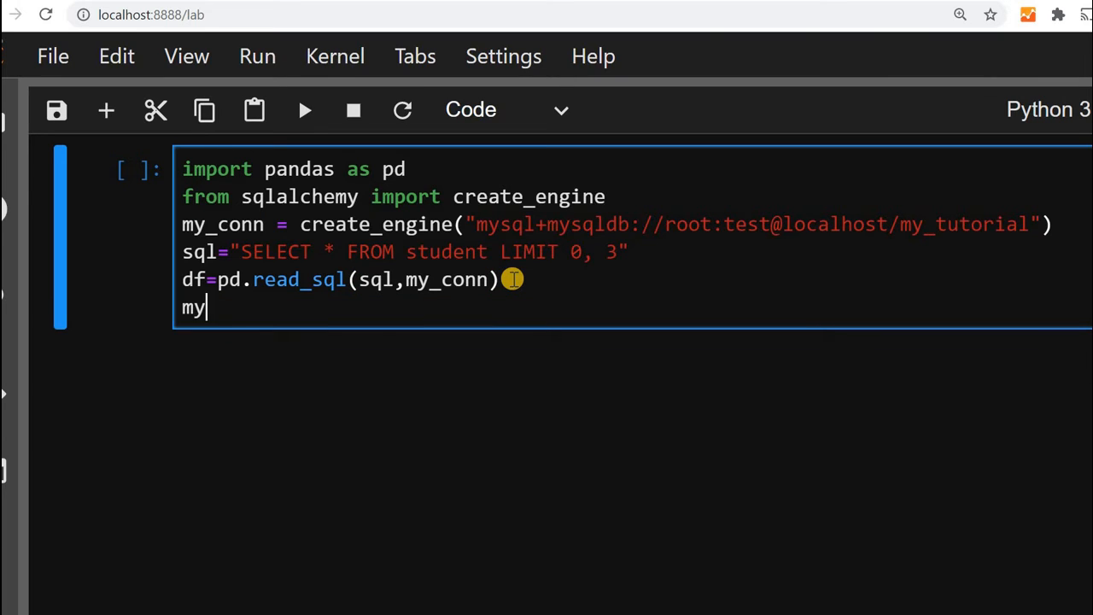
text(_dict)
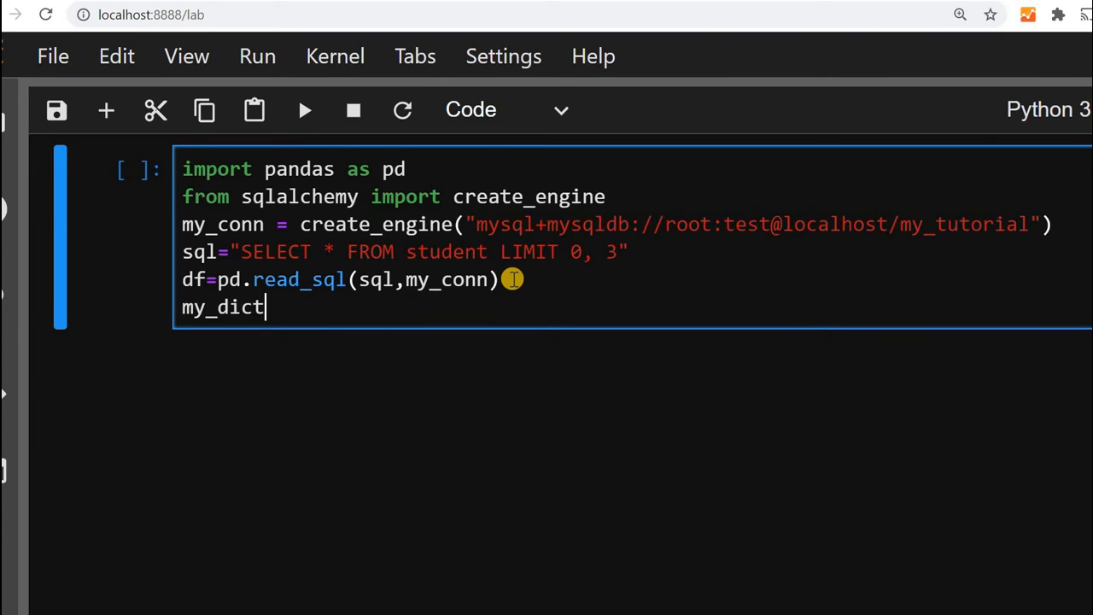
text(=df)
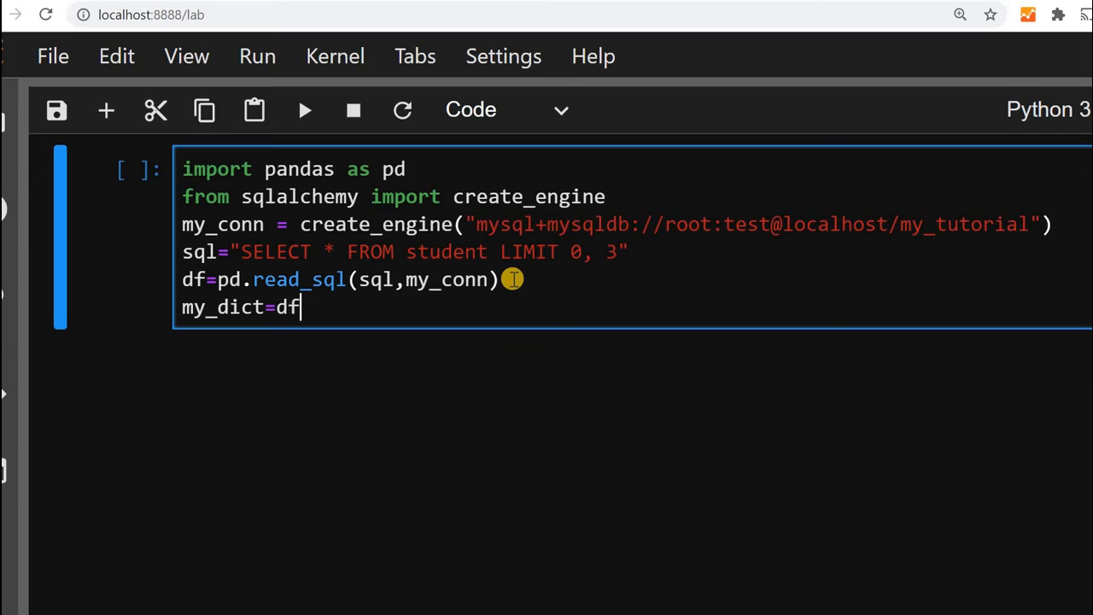
text(.to_dict)
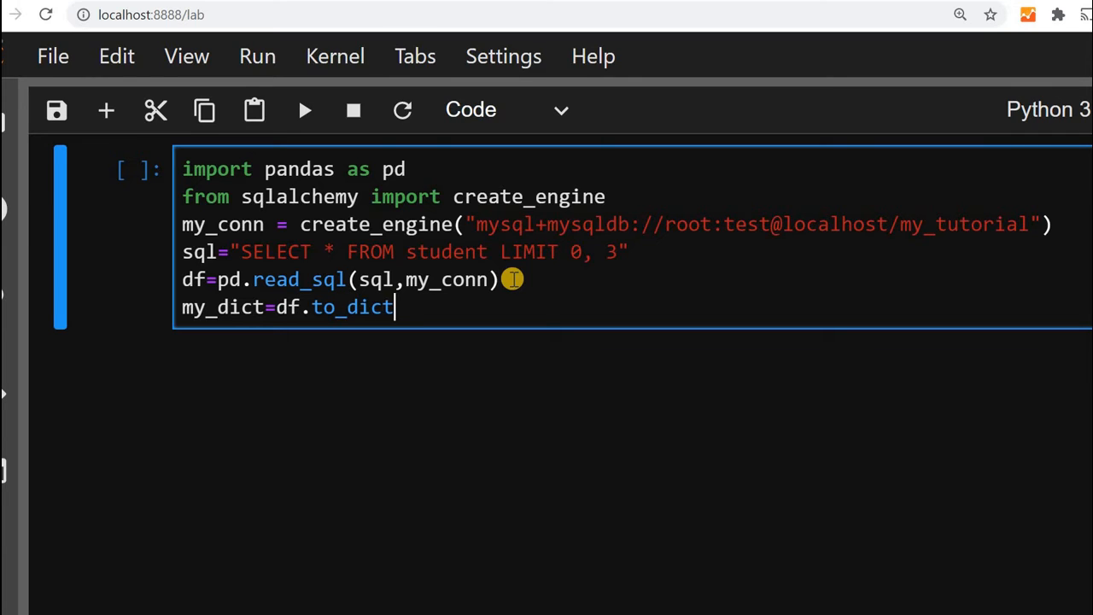
text(())
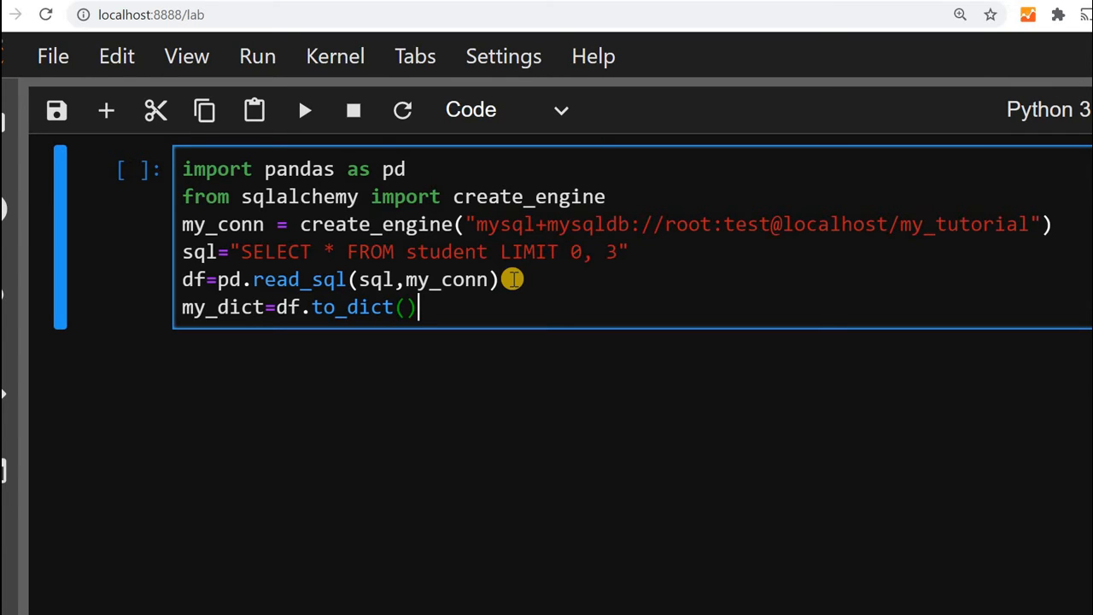
mouse_move(515, 321)
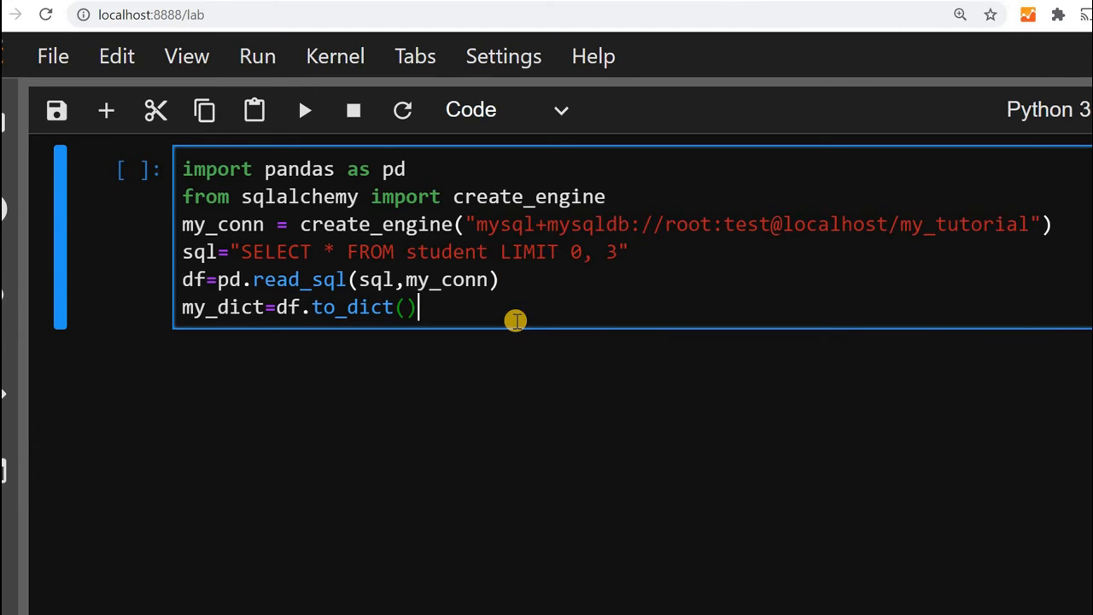
text(print(my_)
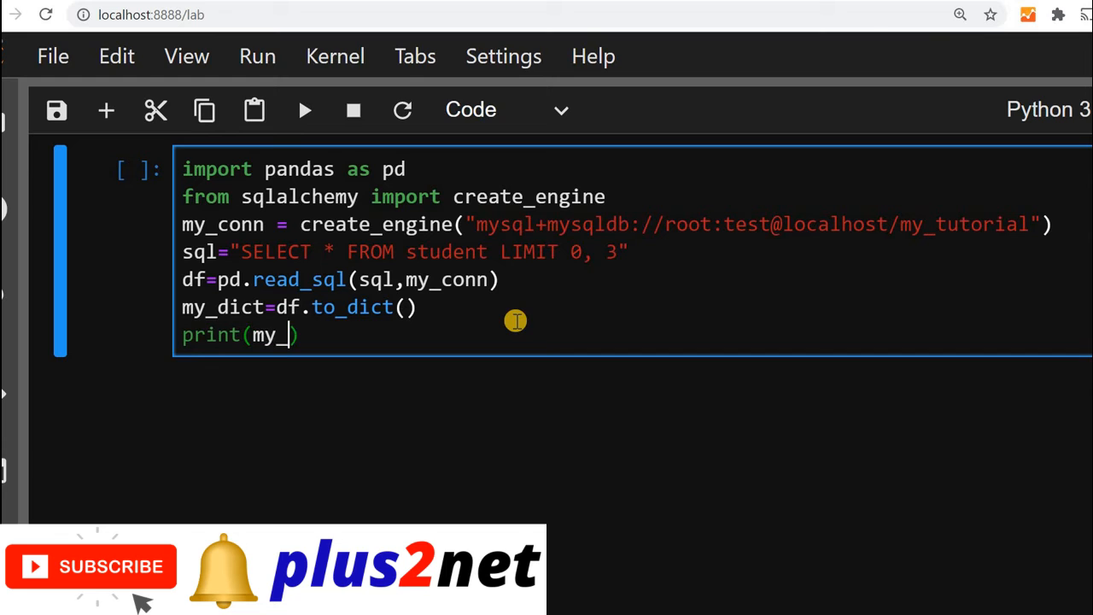
text(dict)
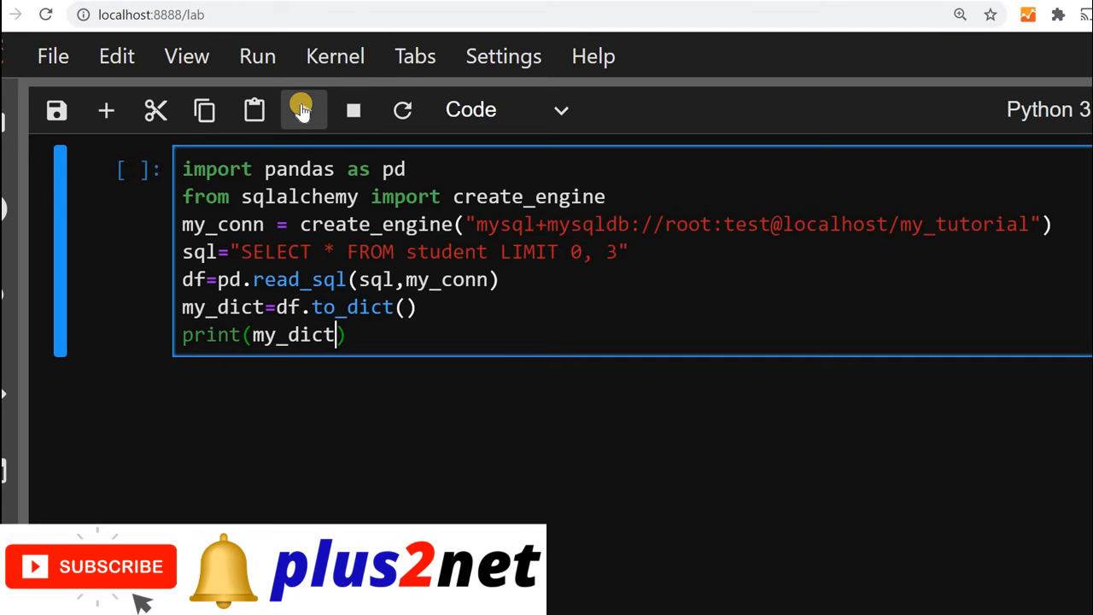
Run to print three students, then rerun with LIMIT 0, 5 to print five students
click(304, 109)
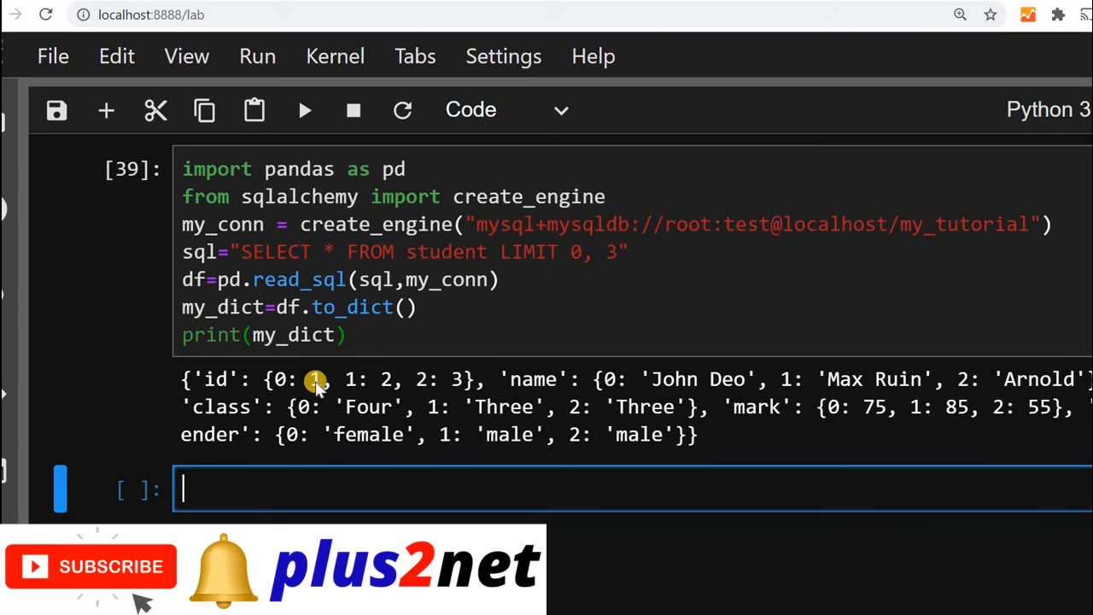
mouse_move(543, 369)
text(5)
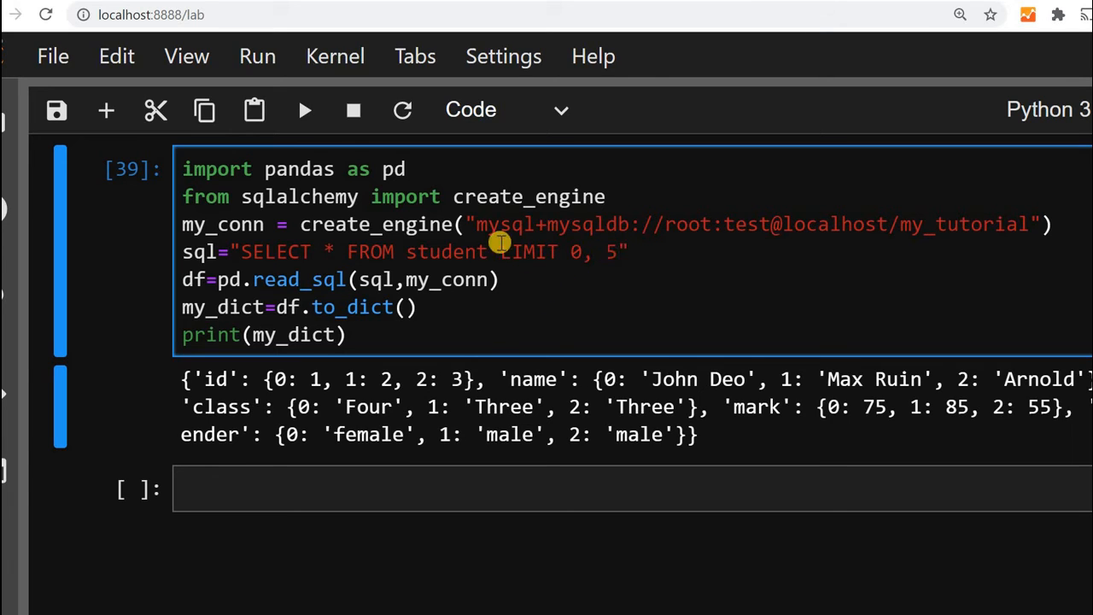
click(304, 109)
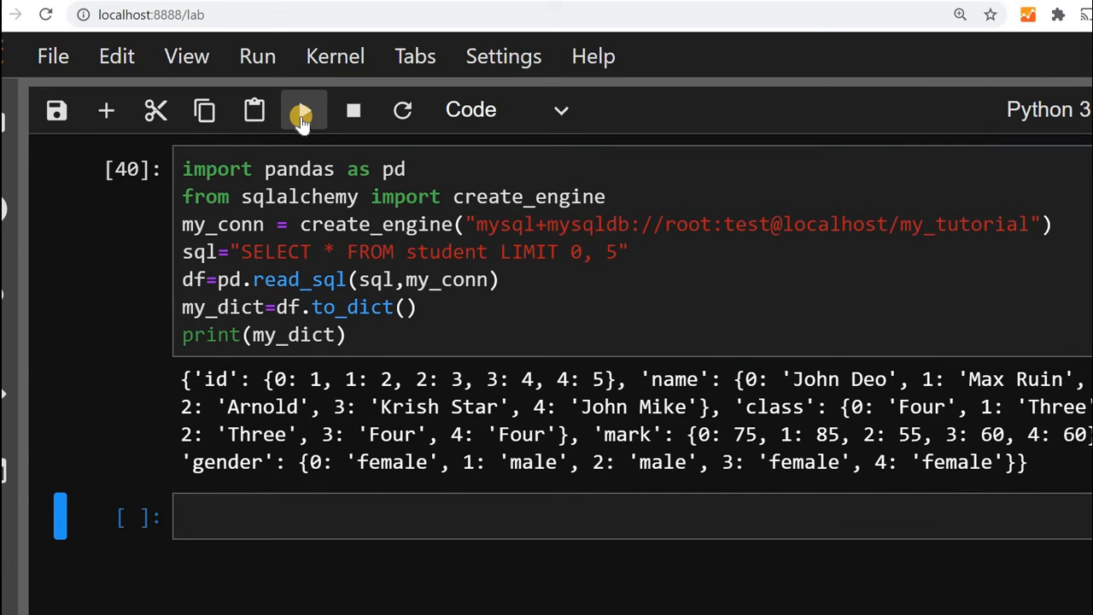
mouse_move(607, 258)
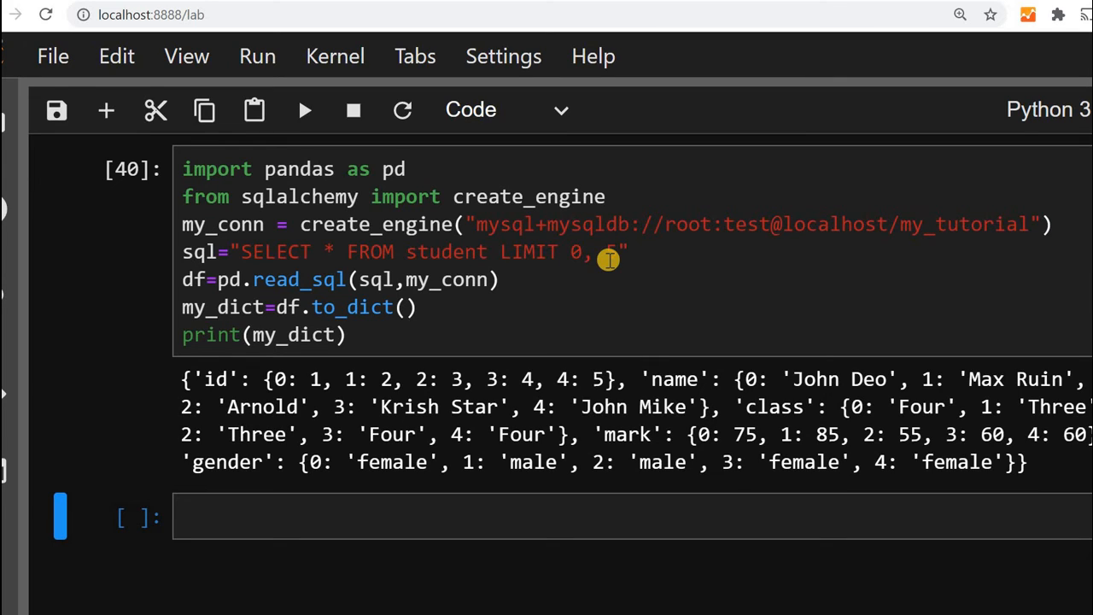
mouse_move(179, 196)
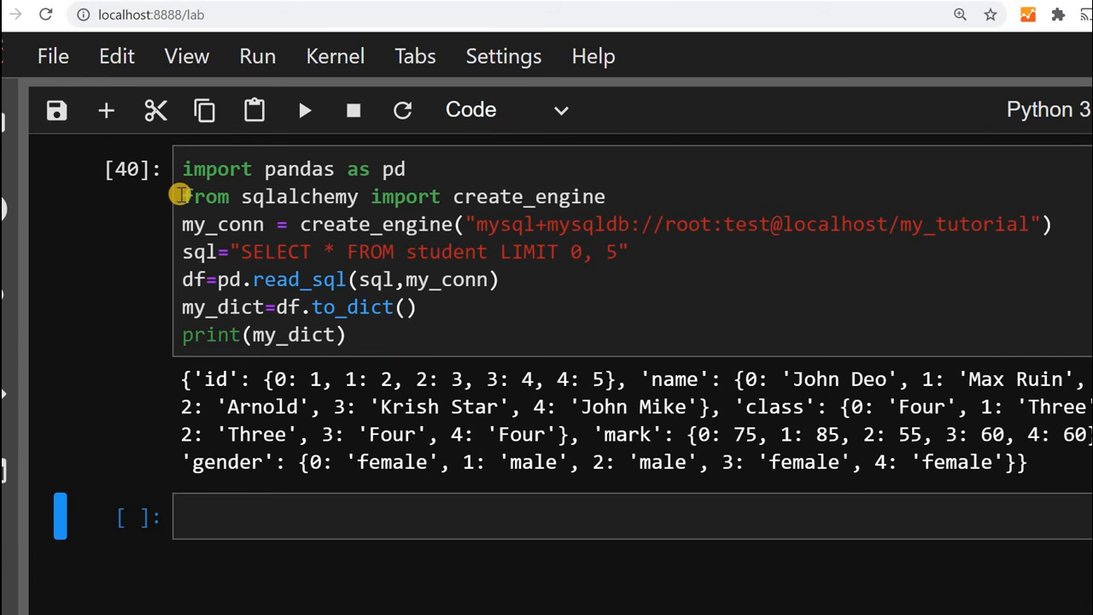
Replace the MySQL connection and read_sql lines with df=pd.read_excel("D:\\my_data\\student.xlsx")
drag(181, 196, 630, 253)
text(df=pd.read_excel("D:\\my_data\\student.xlsx"))
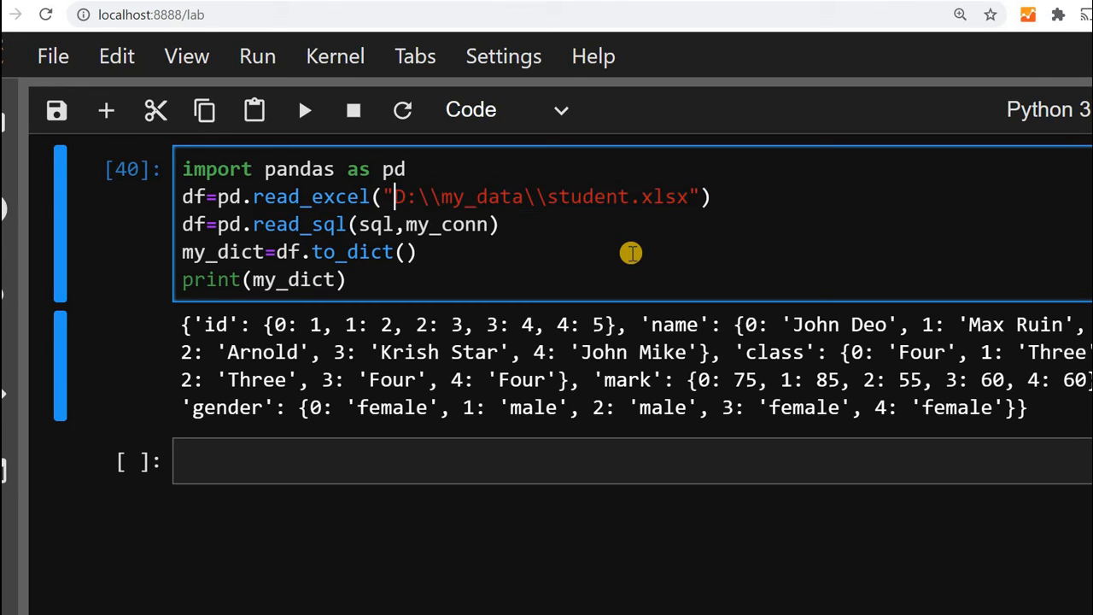
click(252, 196)
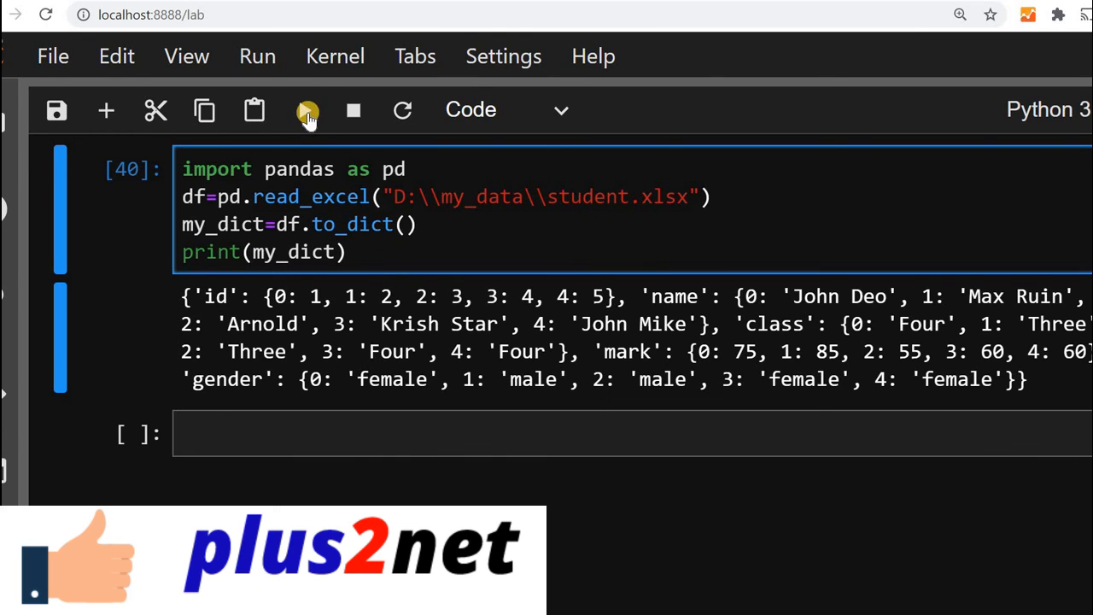
Run the cell to print all 35 students from student.xlsx as a dictionary
click(307, 110)
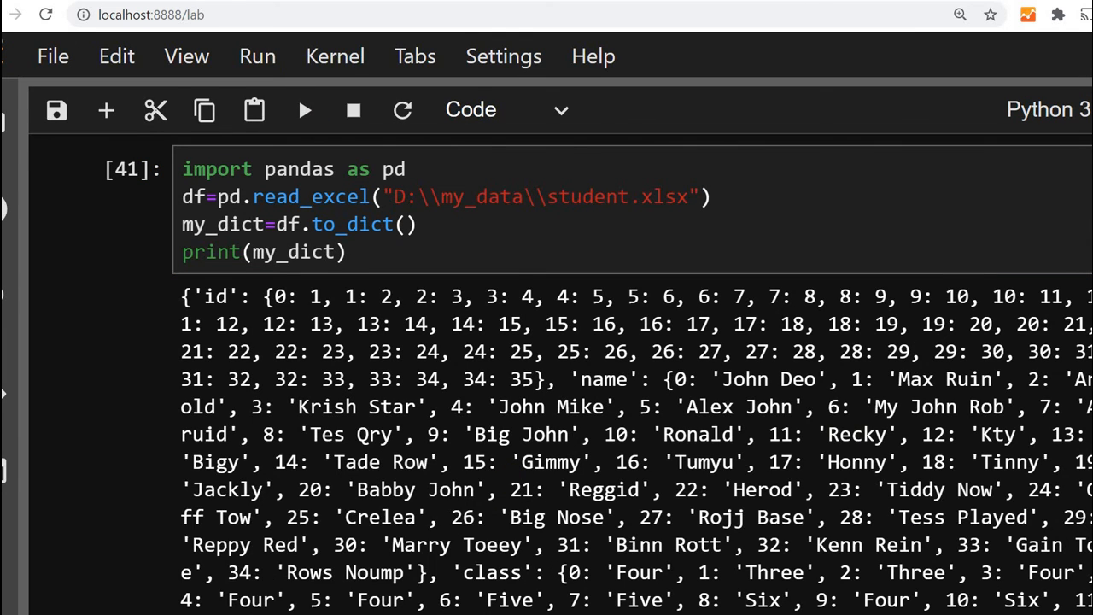
scroll(down, 3)
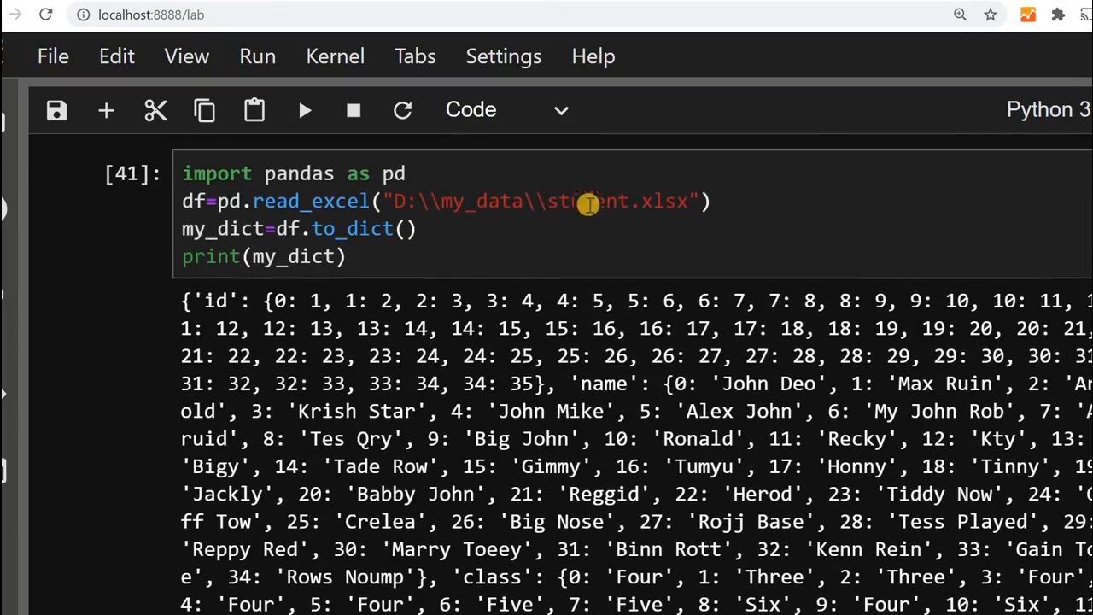
Change read_excel to read_csv on student.csv and run, printing five records with an Unnamed: 0 column
click(315, 201)
text(csv)
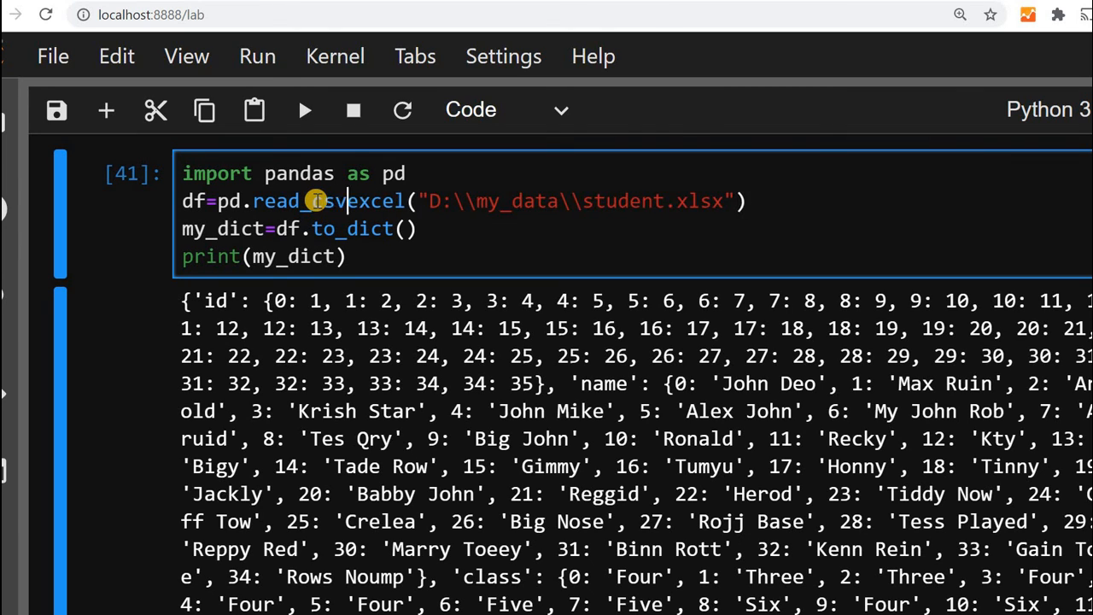
key(Backspace)
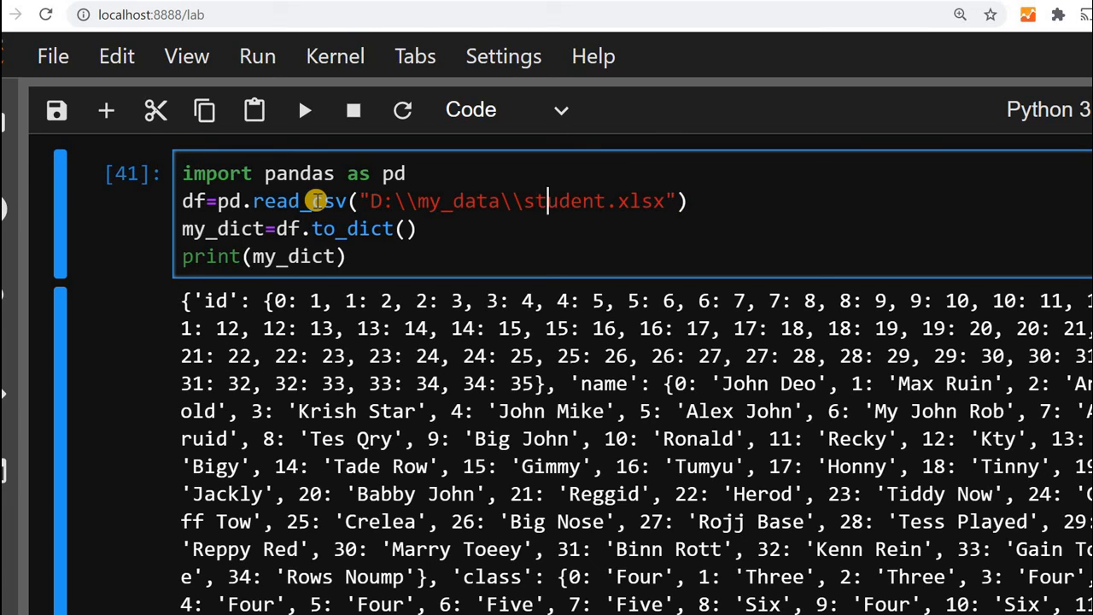
text(csv)
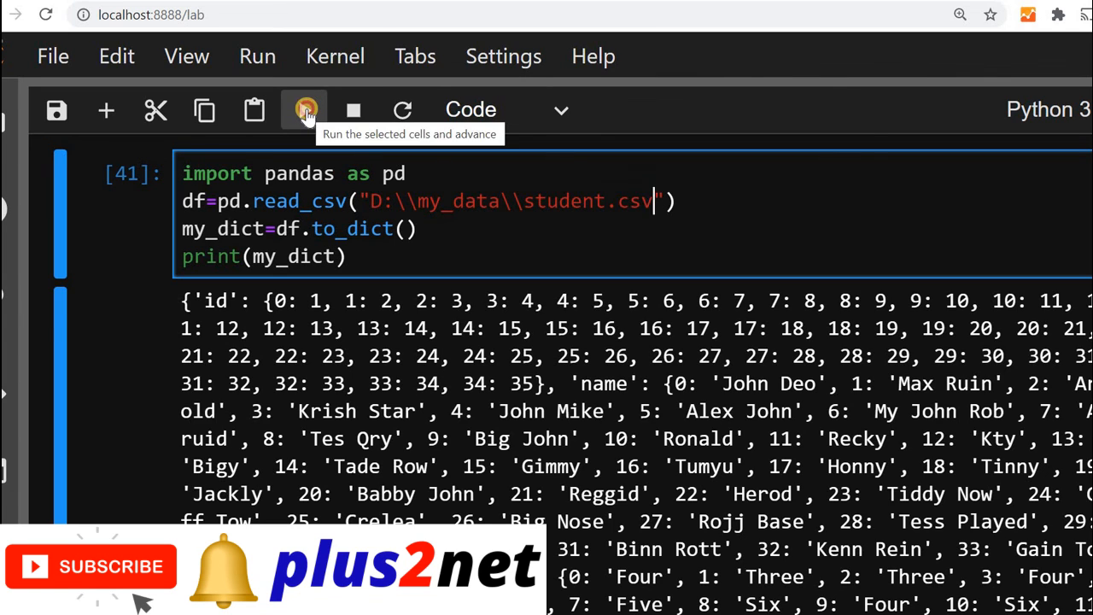
click(304, 109)
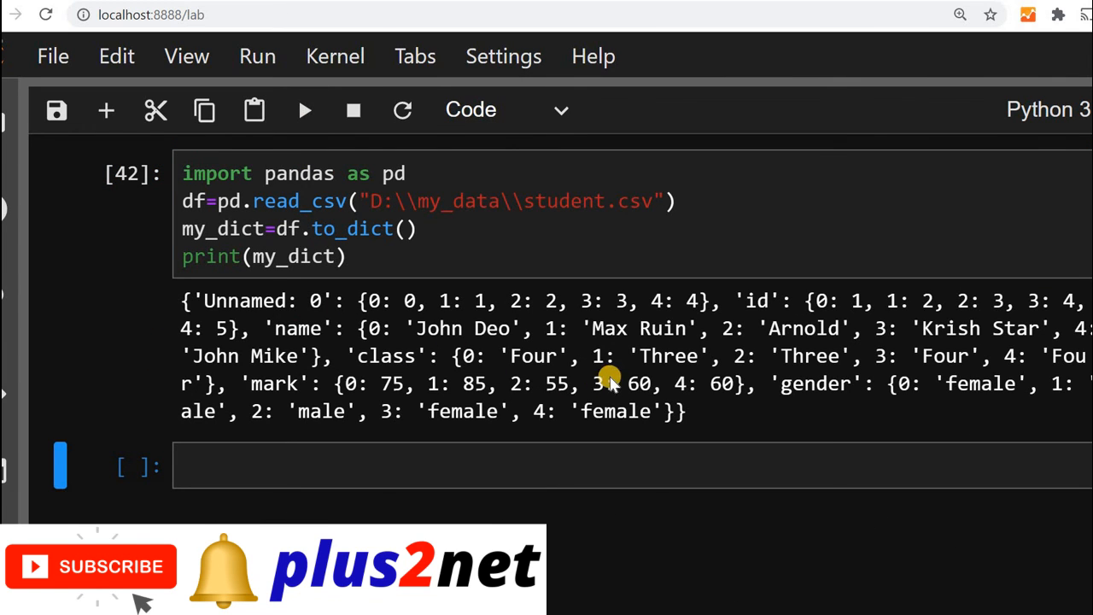
mouse_move(414, 323)
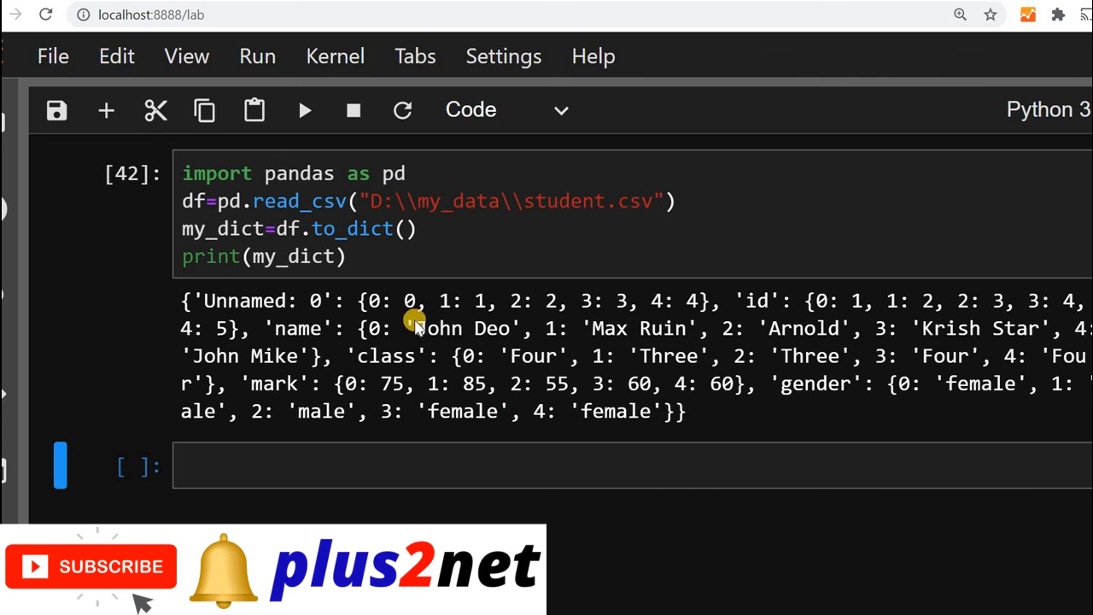
mouse_move(419, 338)
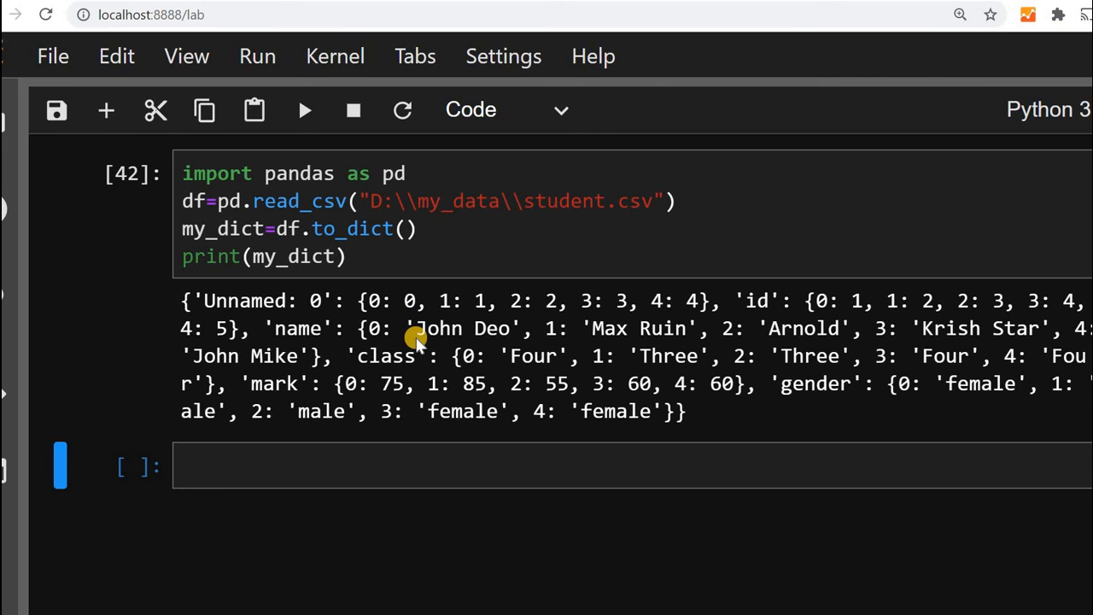